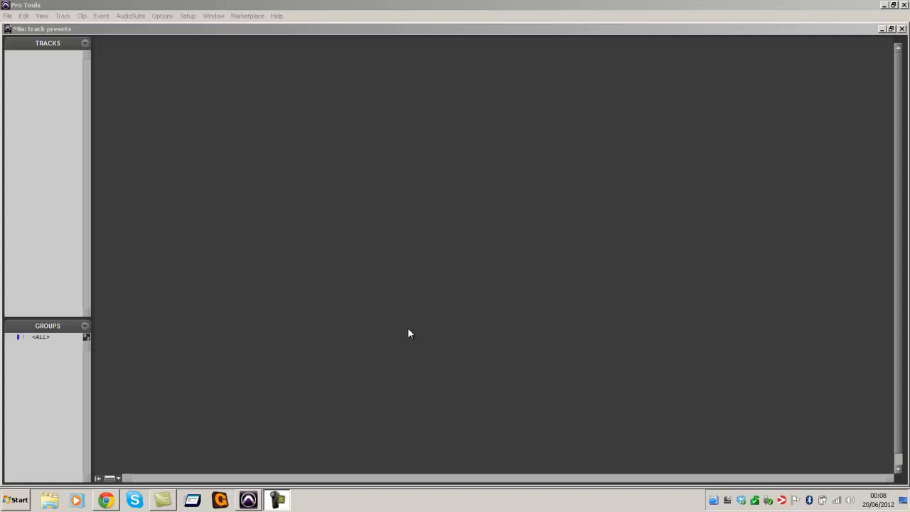
{"action": "mouse_move", "coordinate": [398, 324]}
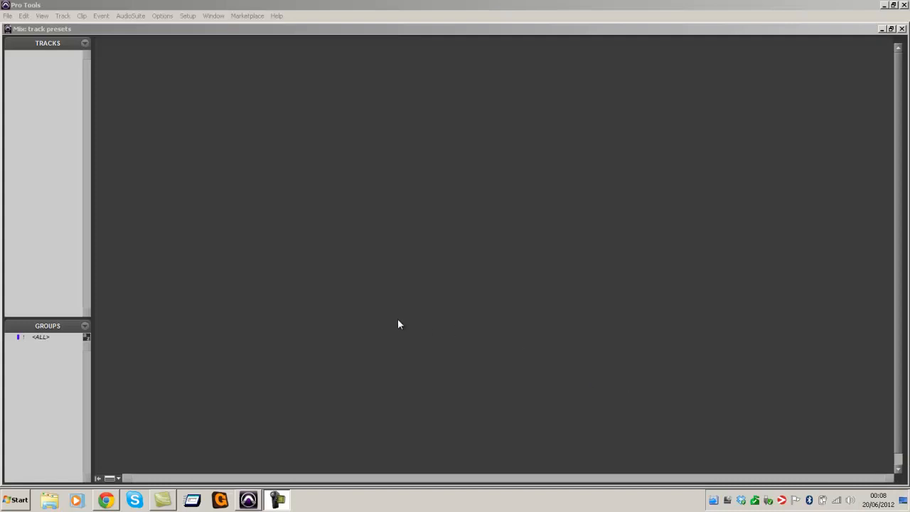
{"action": "mouse_move", "coordinate": [229, 202]}
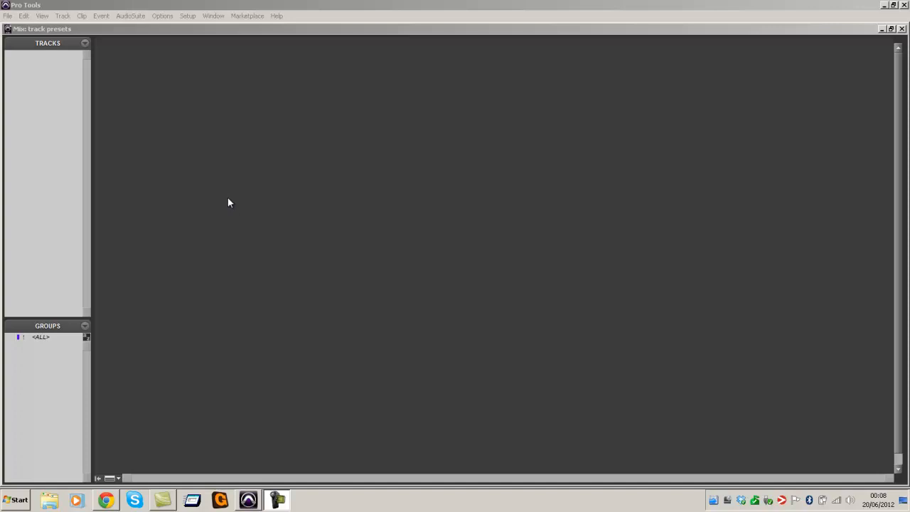
{"action": "mouse_move", "coordinate": [225, 216]}
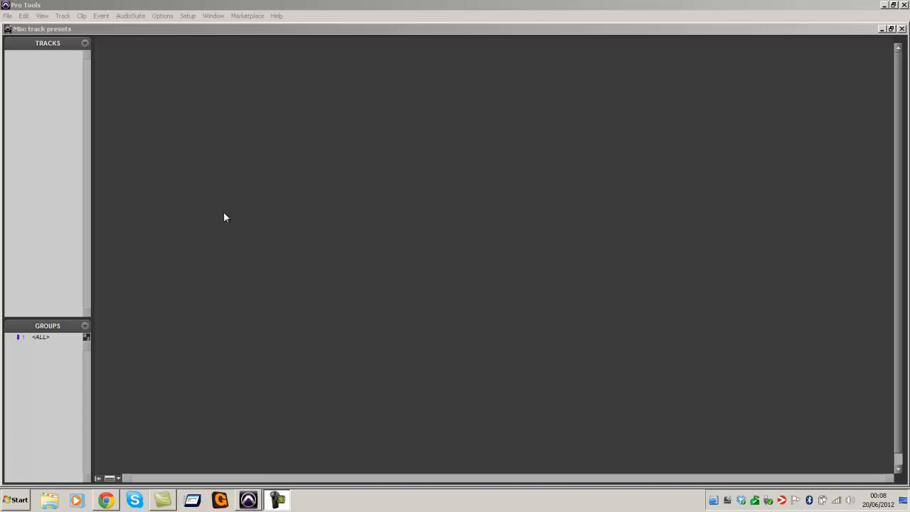
{"action": "mouse_move", "coordinate": [151, 108]}
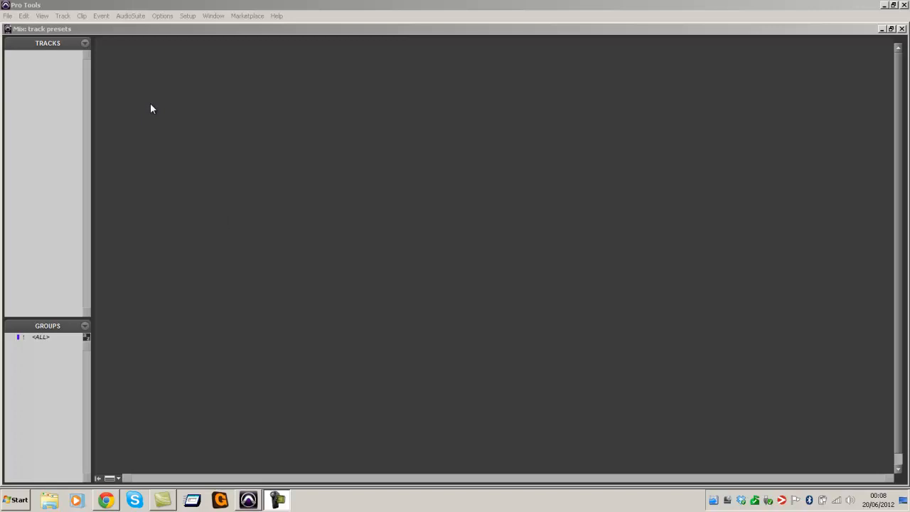
{"action": "mouse_move", "coordinate": [168, 118]}
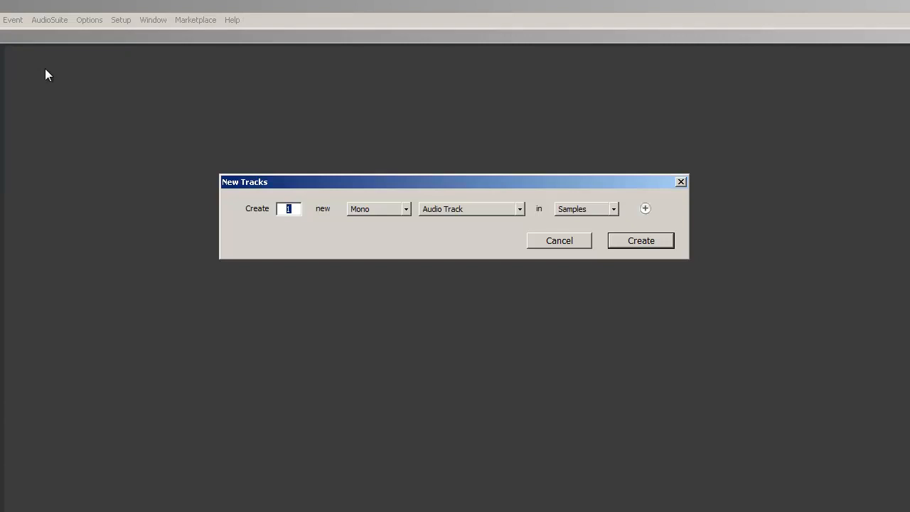
Create one stereo Aux Input track, Aux 1, from the New Tracks dialog.
{"action": "left_click", "coordinate": [405, 208]}
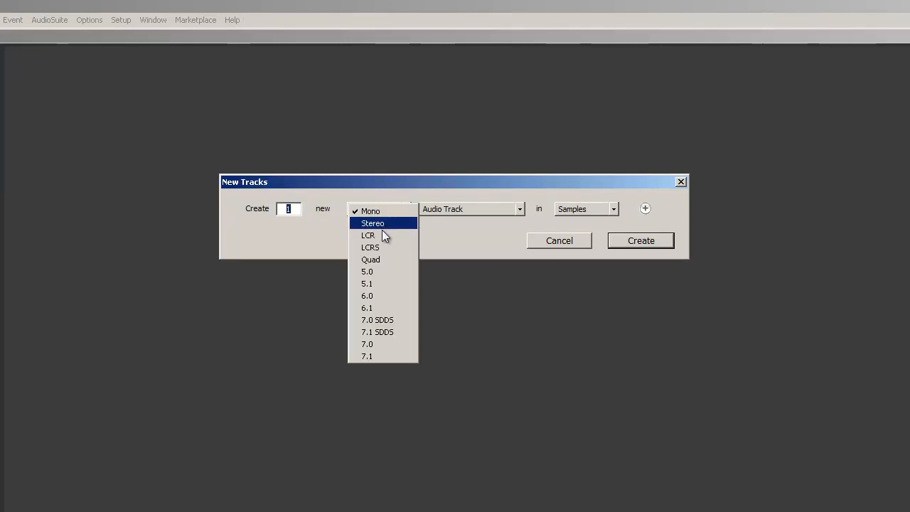
{"action": "left_click", "coordinate": [373, 222]}
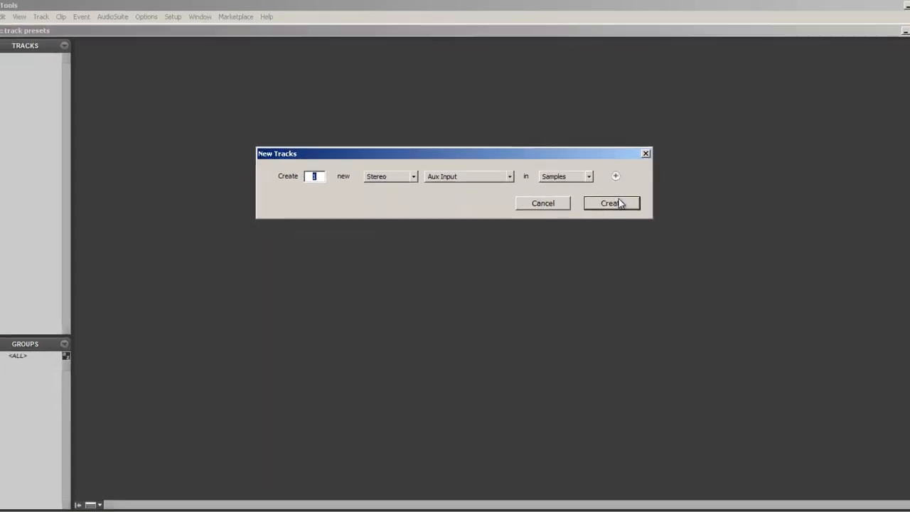
{"action": "left_click", "coordinate": [612, 202]}
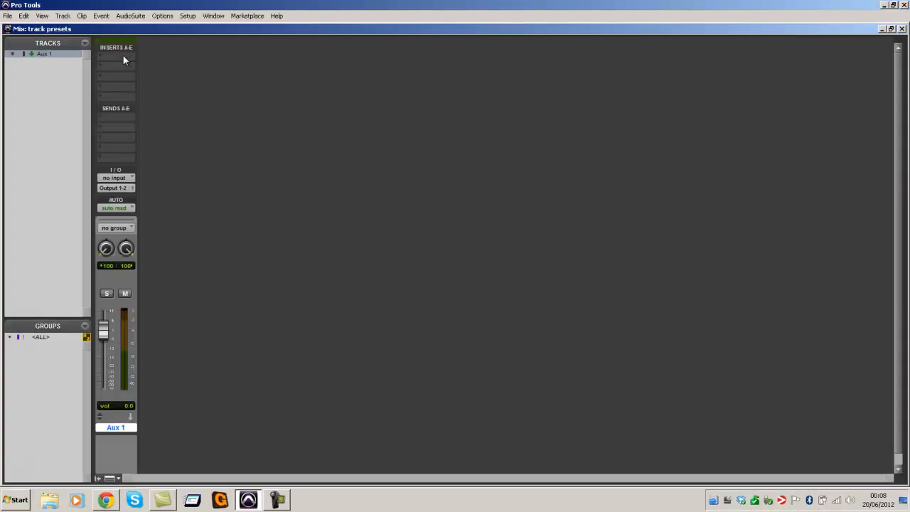
Insert the Eventide Blackhole reverb on insert A and bring up its plug-in window.
{"action": "left_click", "coordinate": [117, 59]}
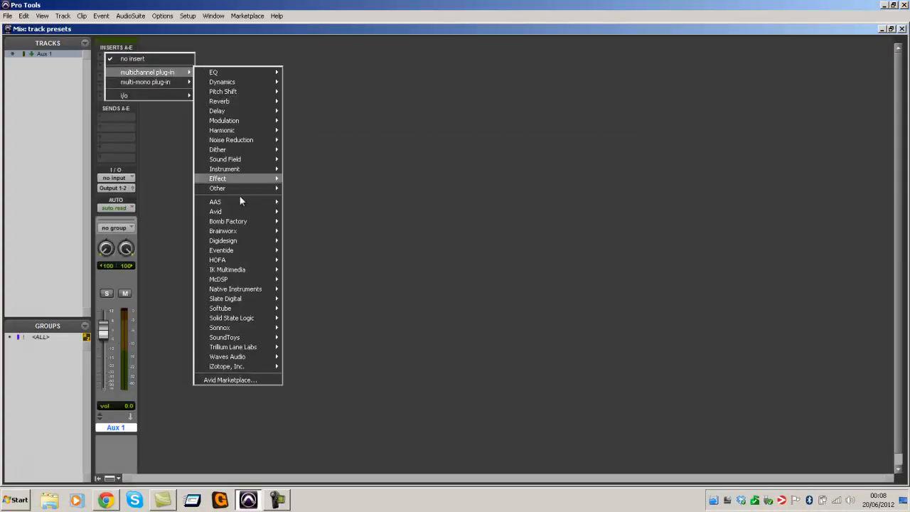
{"action": "mouse_move", "coordinate": [236, 289]}
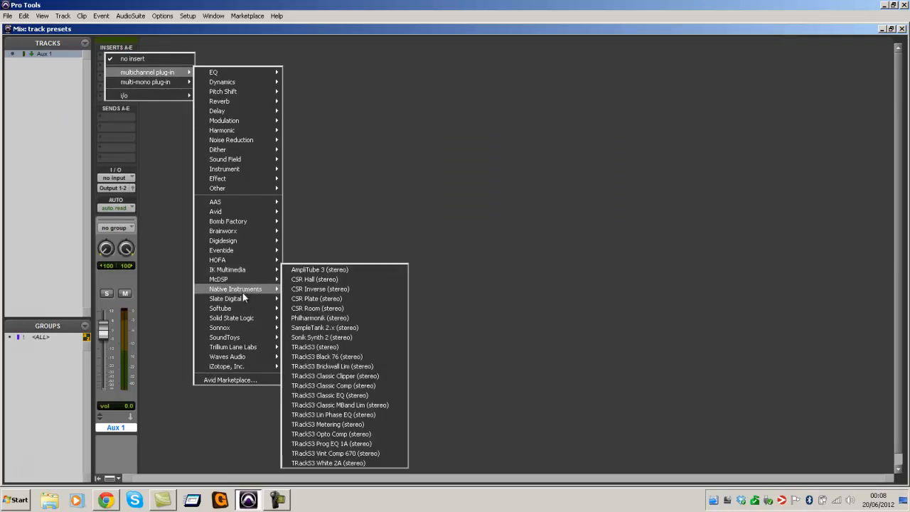
{"action": "mouse_move", "coordinate": [222, 250]}
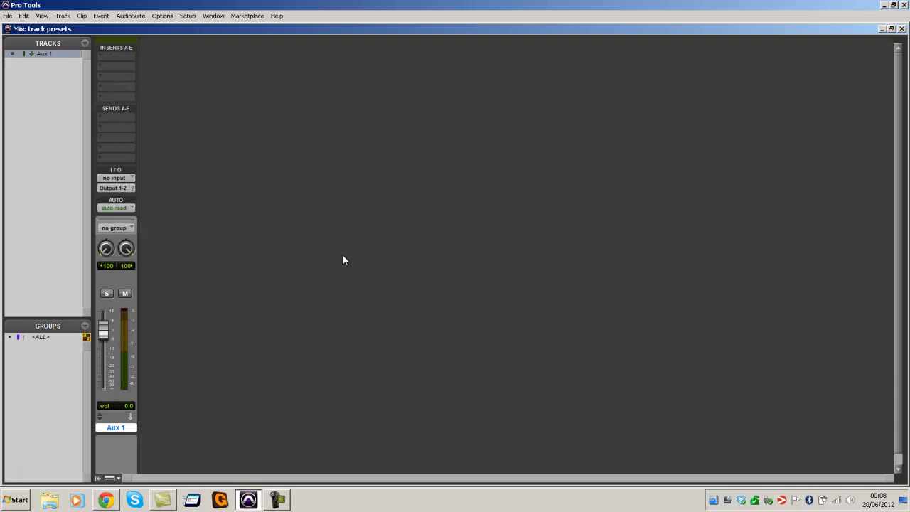
{"action": "left_click", "coordinate": [116, 55]}
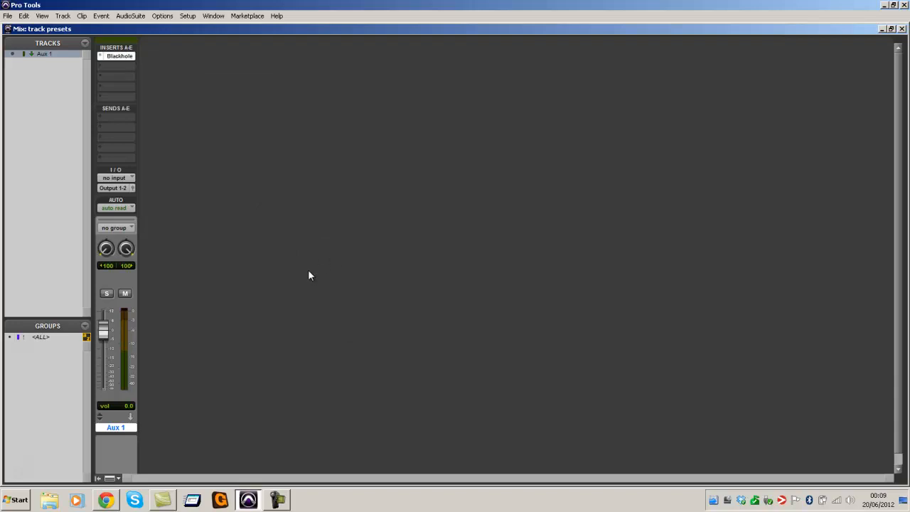
{"action": "left_click", "coordinate": [119, 55]}
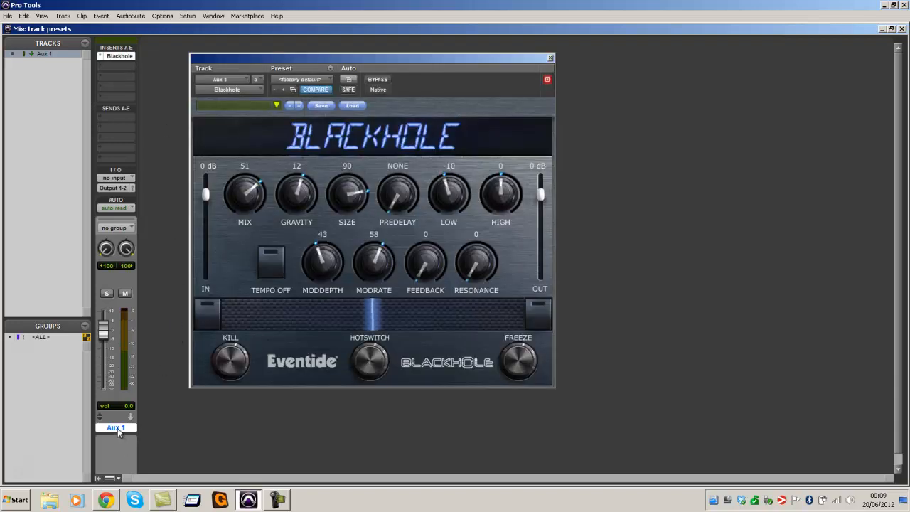
Rename the aux track to 'Blackhole Reverb' and confirm the new name.
{"action": "double_click", "coordinate": [115, 427]}
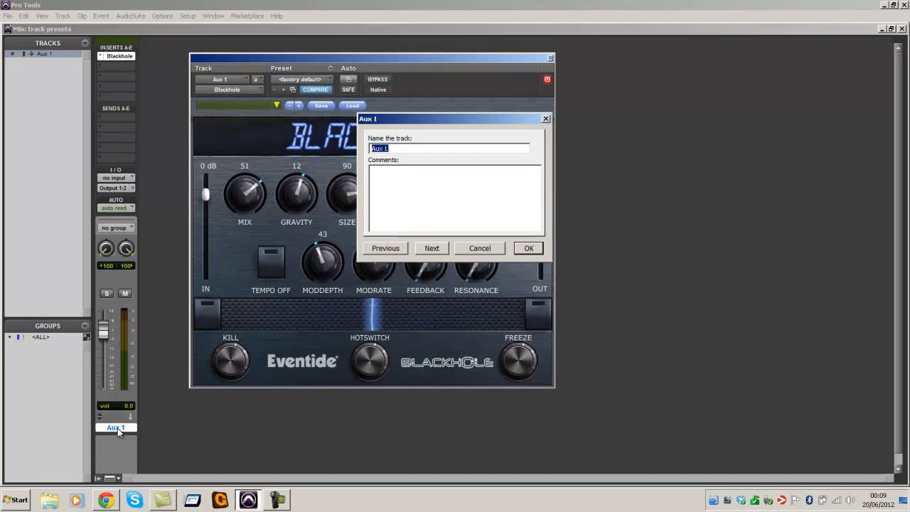
{"action": "type", "text": "B"}
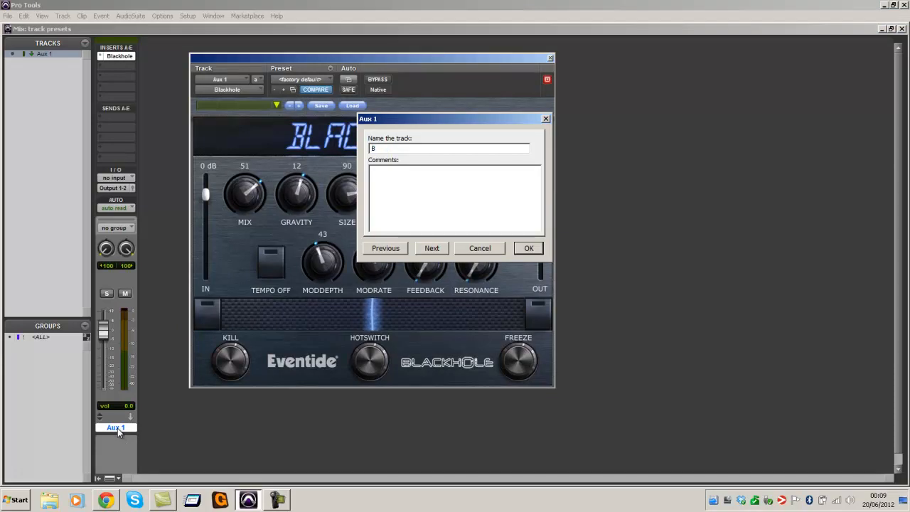
{"action": "type", "text": "lackhol"}
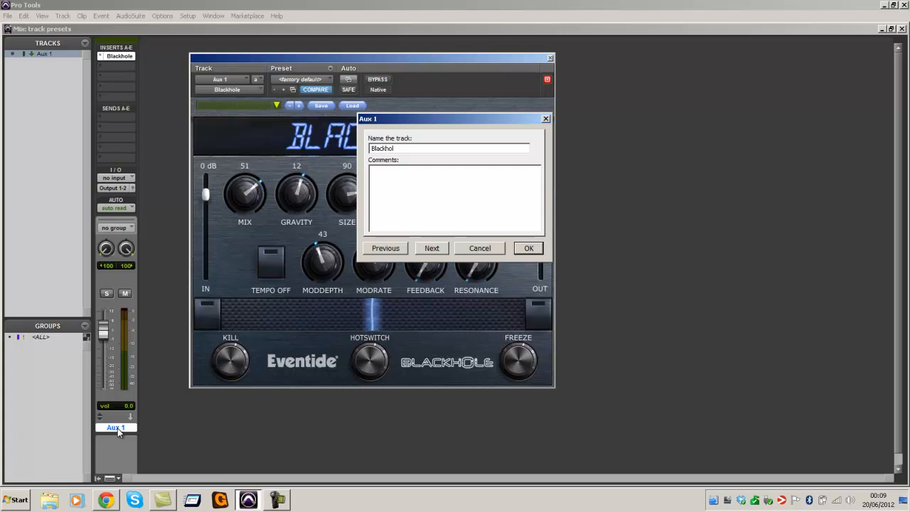
{"action": "type", "text": "e"}
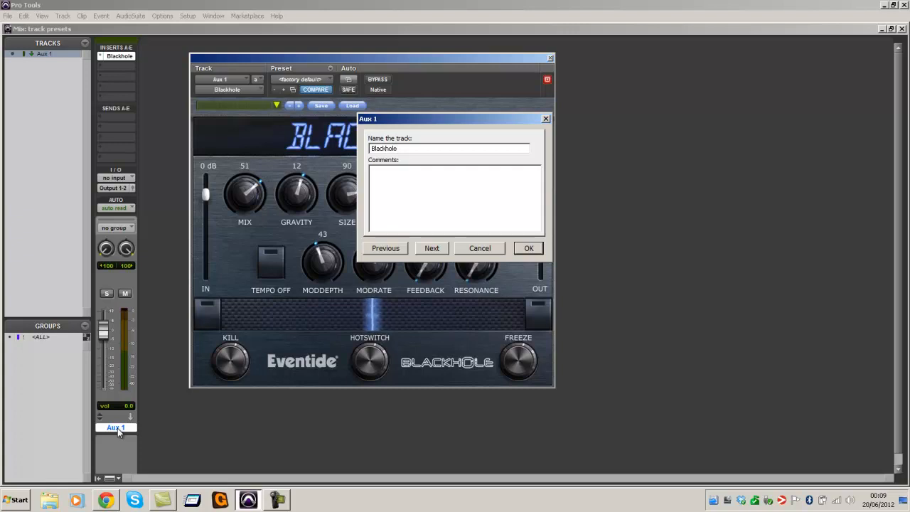
{"action": "type", "text": "Reverb"}
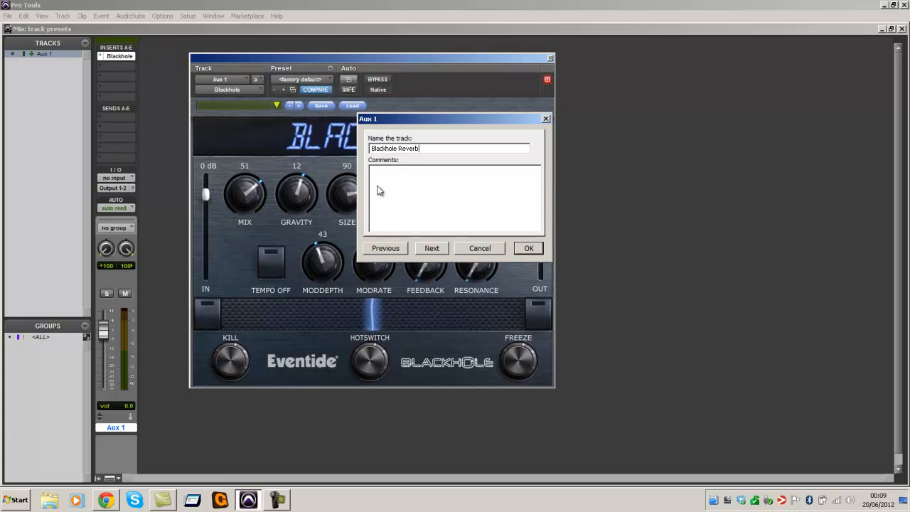
{"action": "right_click", "coordinate": [395, 148]}
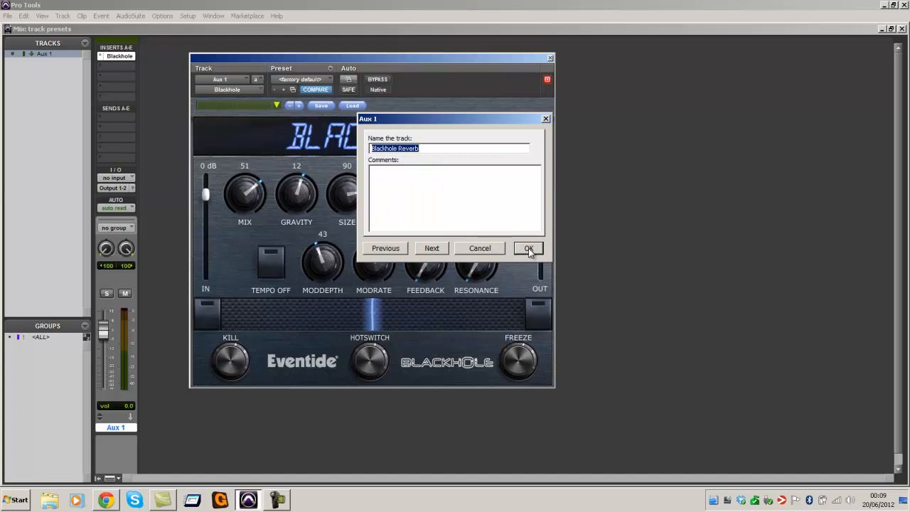
{"action": "left_click", "coordinate": [527, 247]}
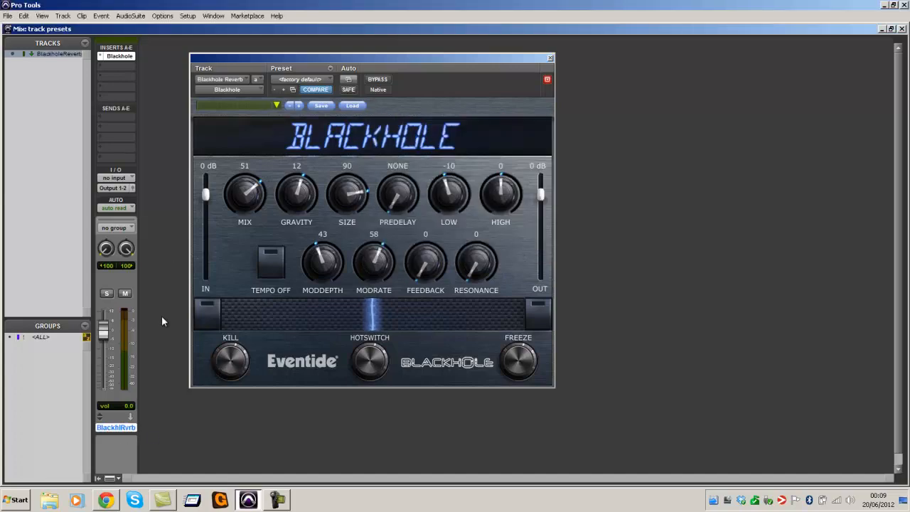
{"action": "left_click", "coordinate": [114, 178]}
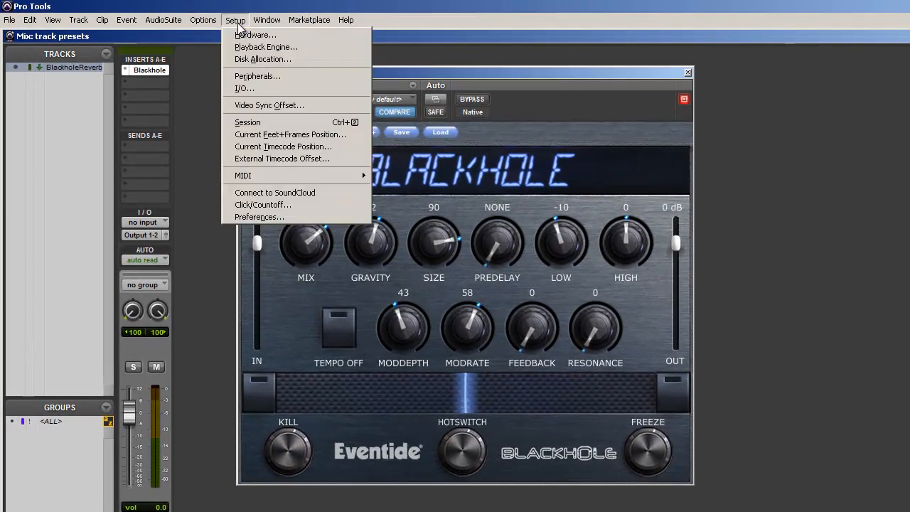
In I/O Setup's Bus page, rename a bus to Blackhole Reverb for the track input.
{"action": "left_click", "coordinate": [244, 89]}
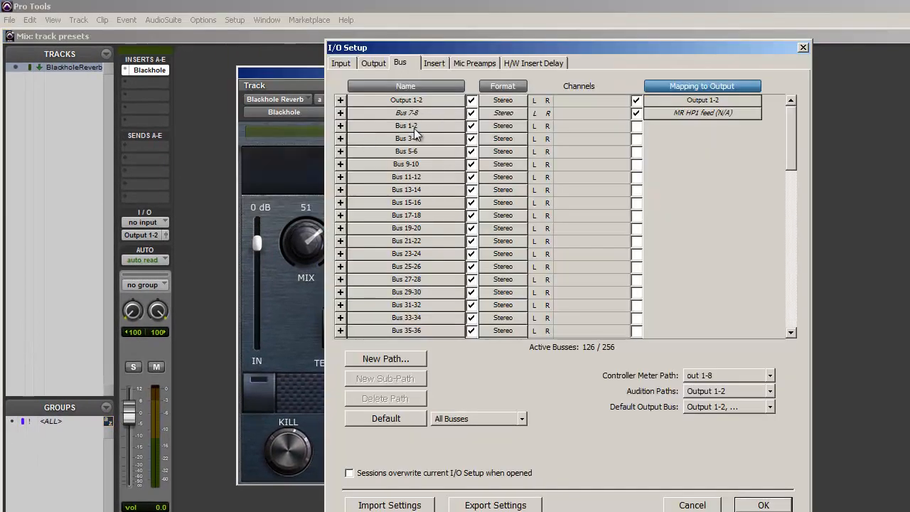
{"action": "left_click", "coordinate": [407, 125]}
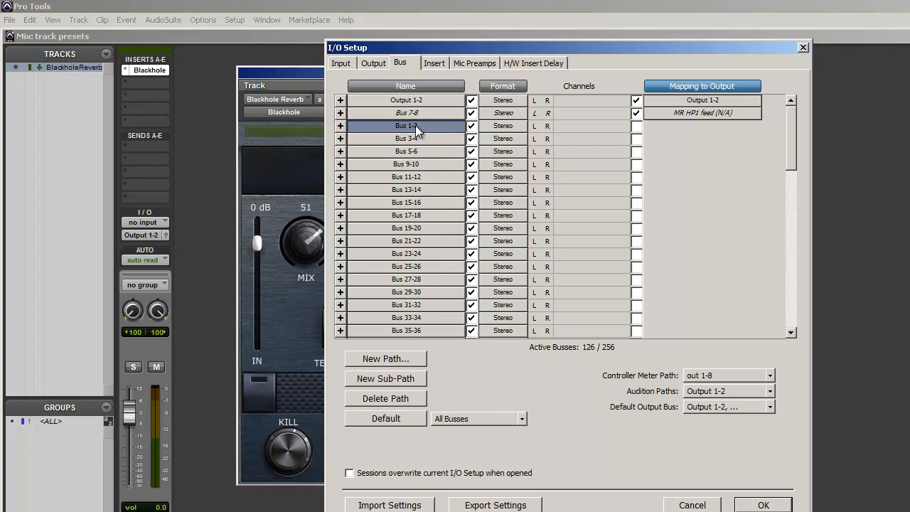
{"action": "right_click", "coordinate": [405, 125]}
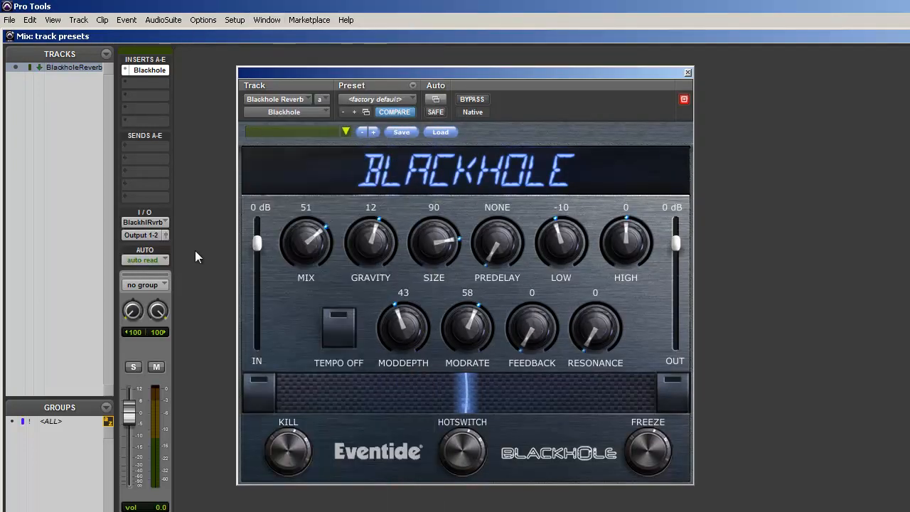
{"action": "mouse_move", "coordinate": [8, 19]}
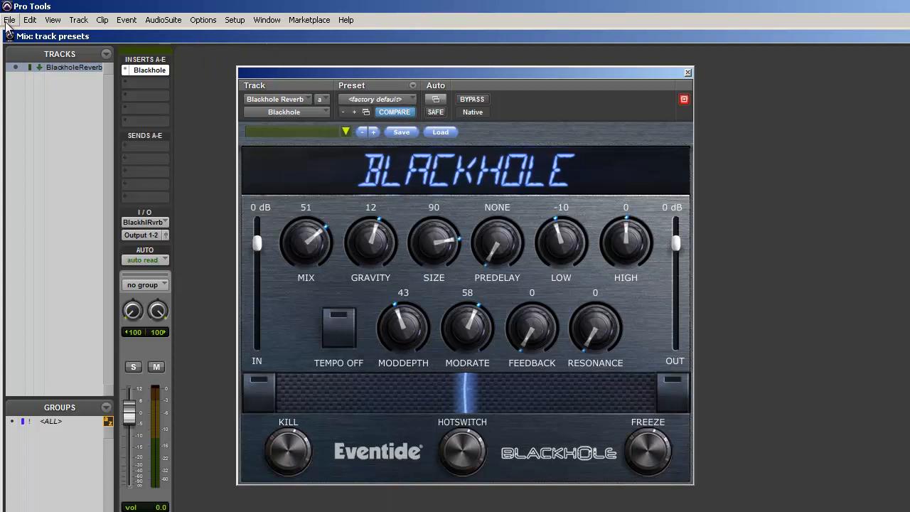
Start Save As Template with a chosen template location and no media included.
{"action": "left_click", "coordinate": [9, 20]}
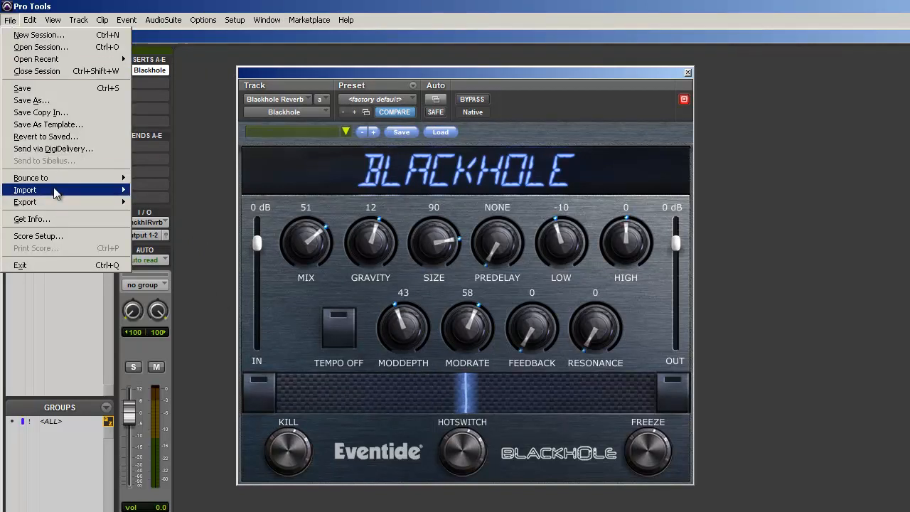
{"action": "left_click", "coordinate": [48, 124]}
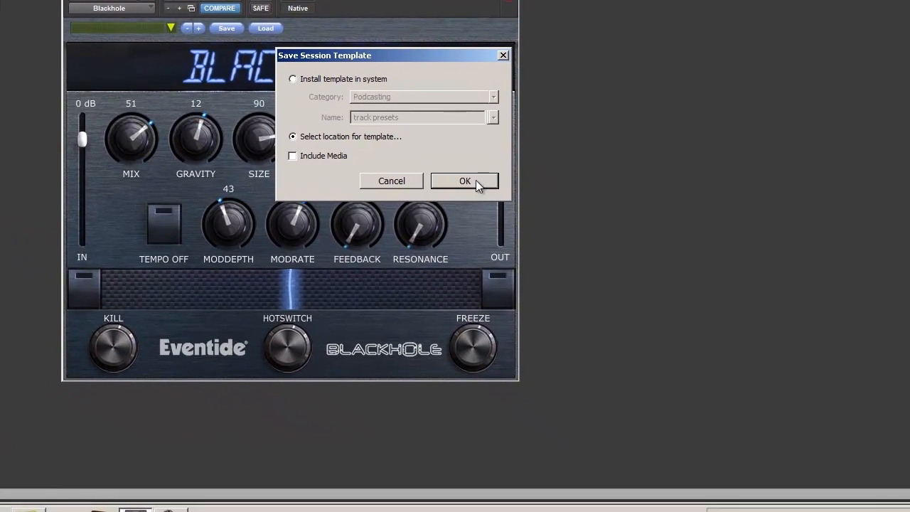
{"action": "left_click", "coordinate": [464, 181]}
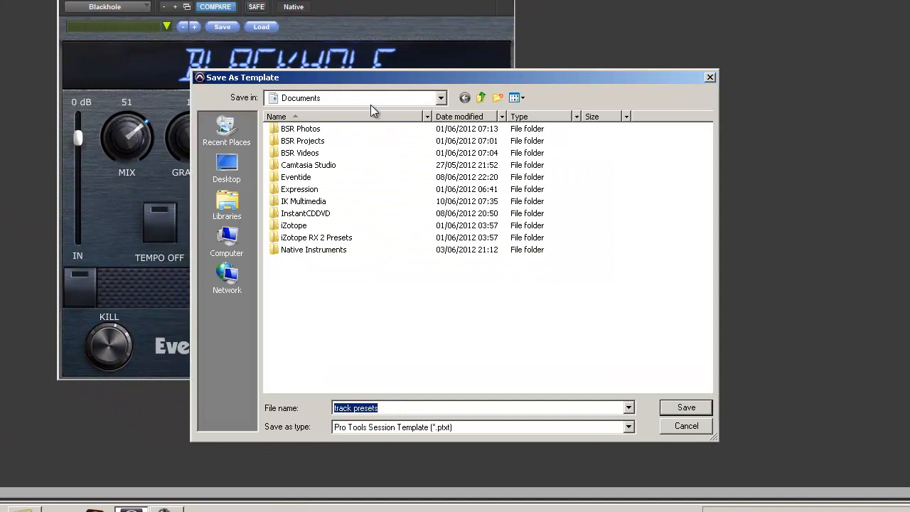
Browse the save dialog to C:\Program Files (x86)\Avid\Pro Tools.
{"action": "left_click", "coordinate": [440, 96]}
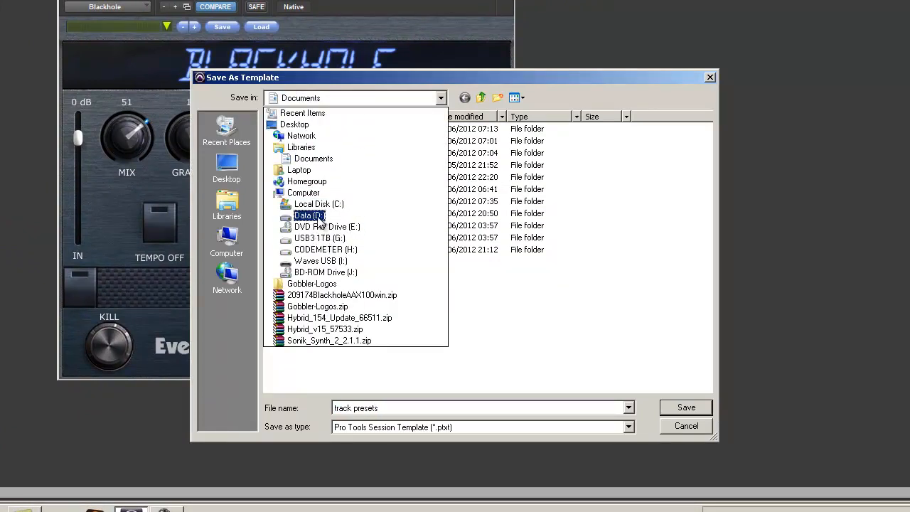
{"action": "left_click", "coordinate": [318, 205]}
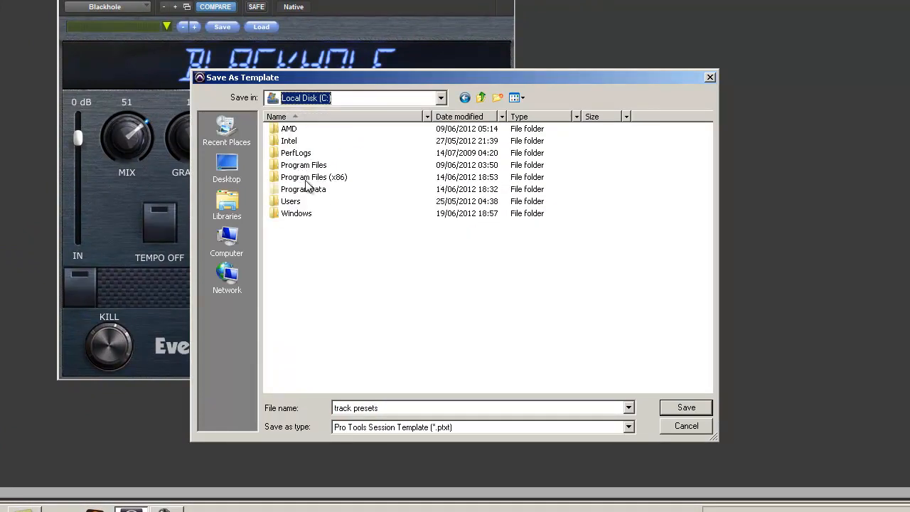
{"action": "double_click", "coordinate": [313, 176]}
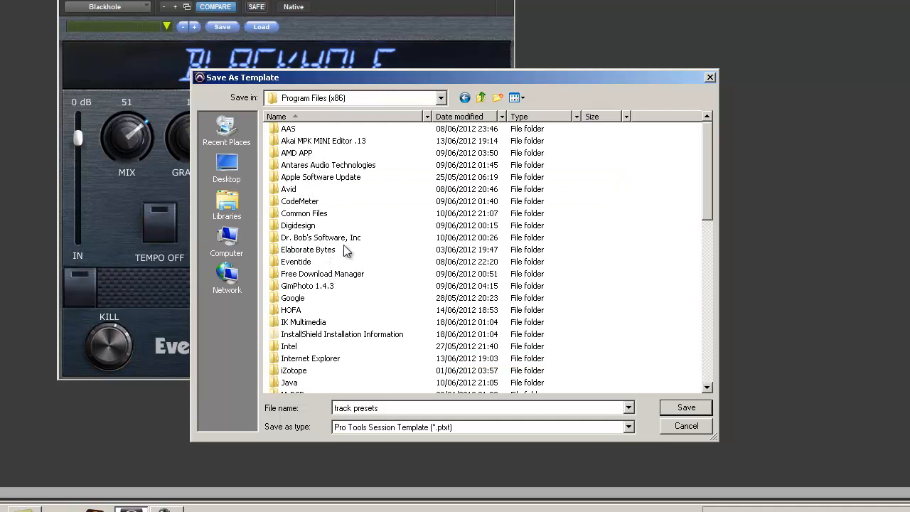
{"action": "mouse_move", "coordinate": [299, 216]}
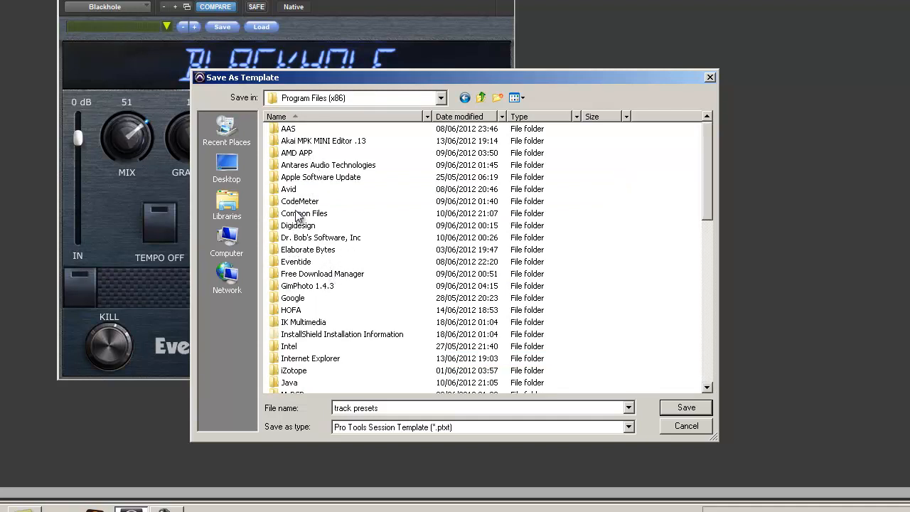
{"action": "double_click", "coordinate": [287, 188]}
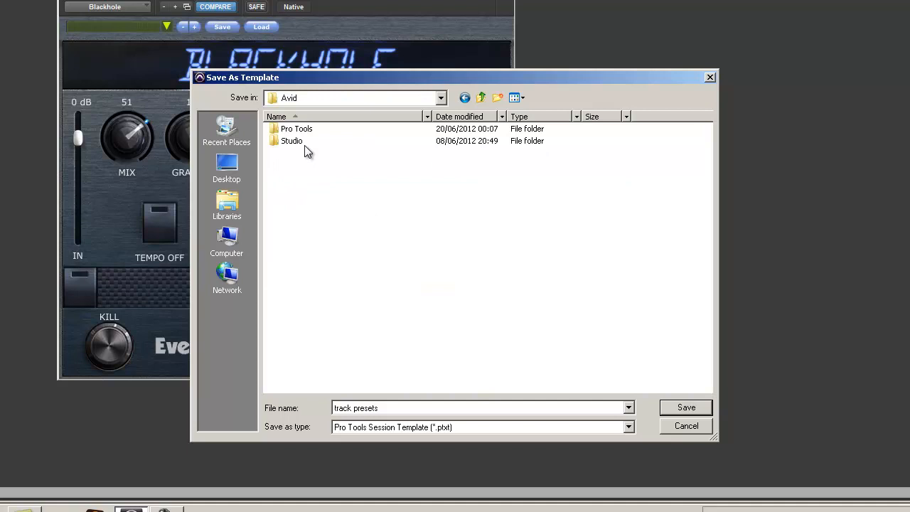
{"action": "double_click", "coordinate": [296, 128]}
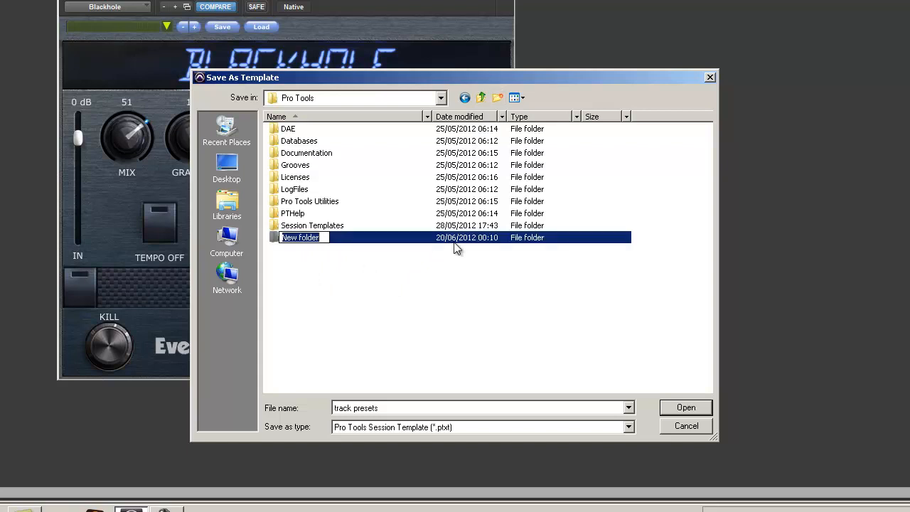
Create Track Presets and Reverb folders and save the template as 'Blackhole Reverb'.
{"action": "type", "text": "Track"}
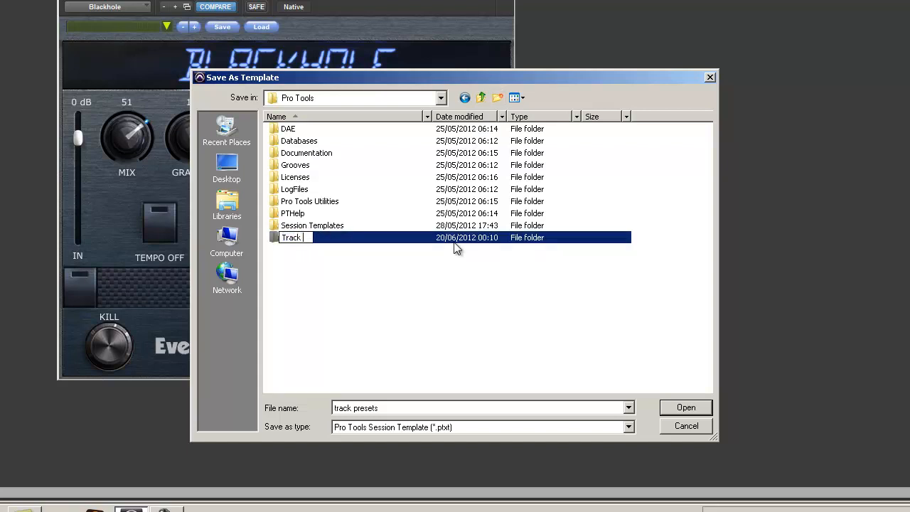
{"action": "type", "text": "Presets"}
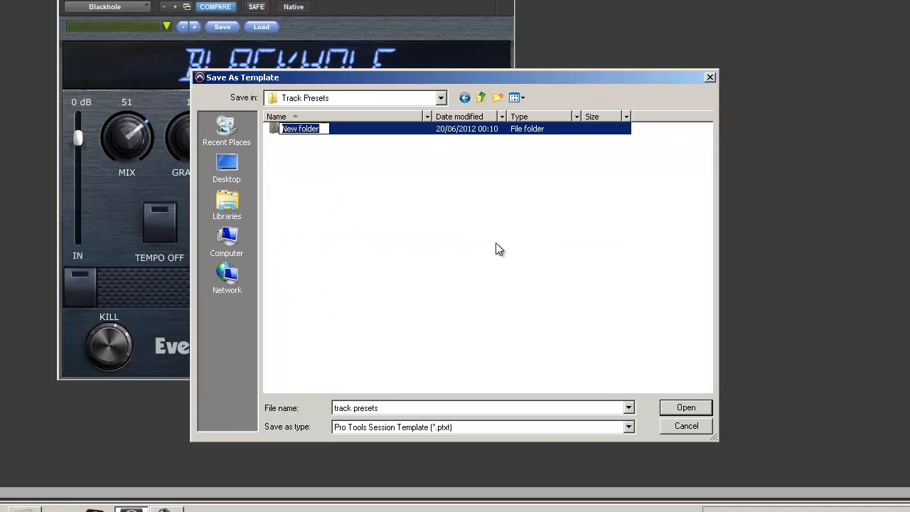
{"action": "type", "text": "Reverb"}
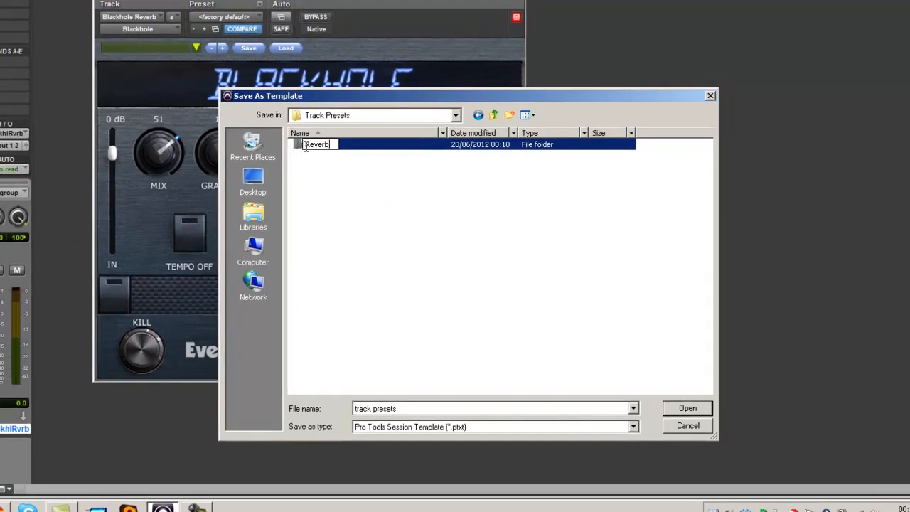
{"action": "double_click", "coordinate": [315, 144]}
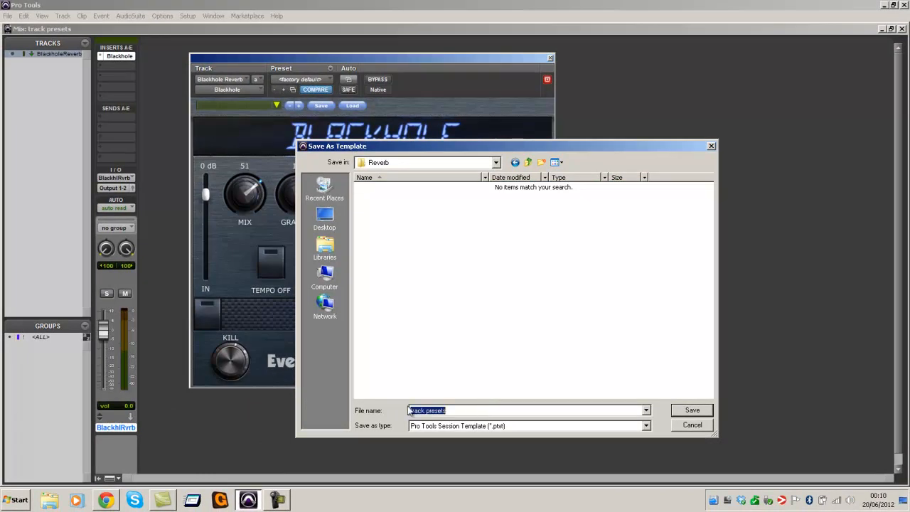
{"action": "type", "text": "Black-hole Reverb"}
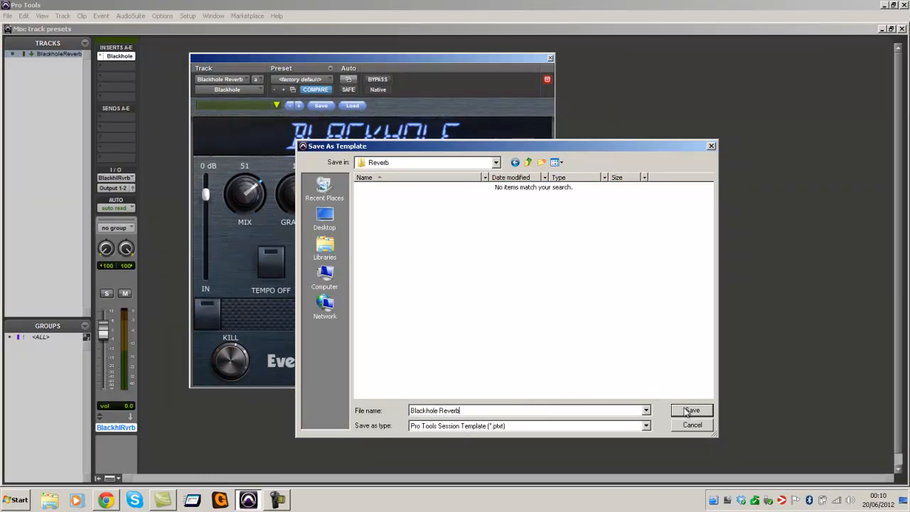
{"action": "left_click", "coordinate": [691, 409]}
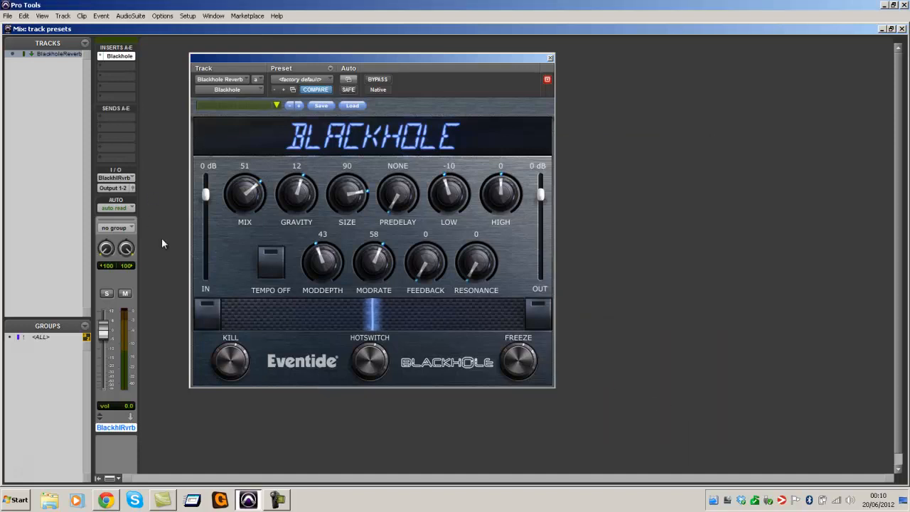
Delete the Blackhole Reverb track from the session.
{"action": "right_click", "coordinate": [117, 427]}
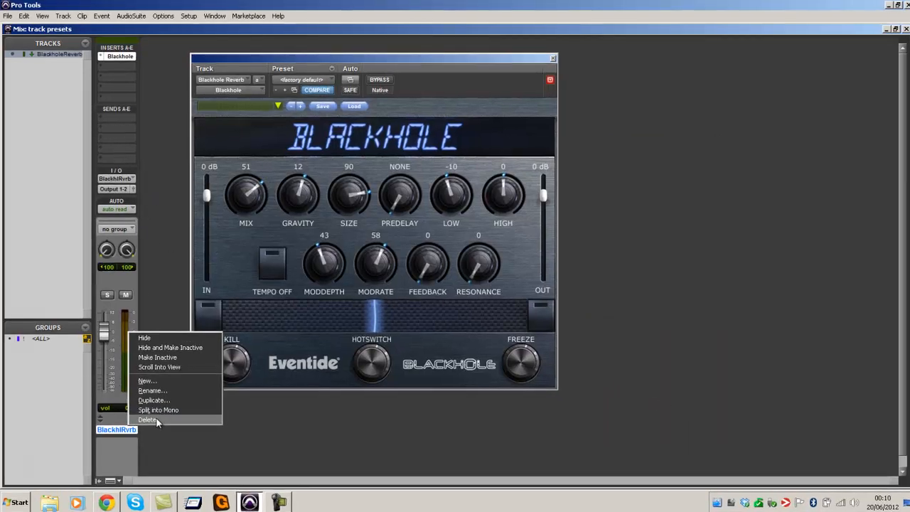
{"action": "left_click", "coordinate": [148, 419]}
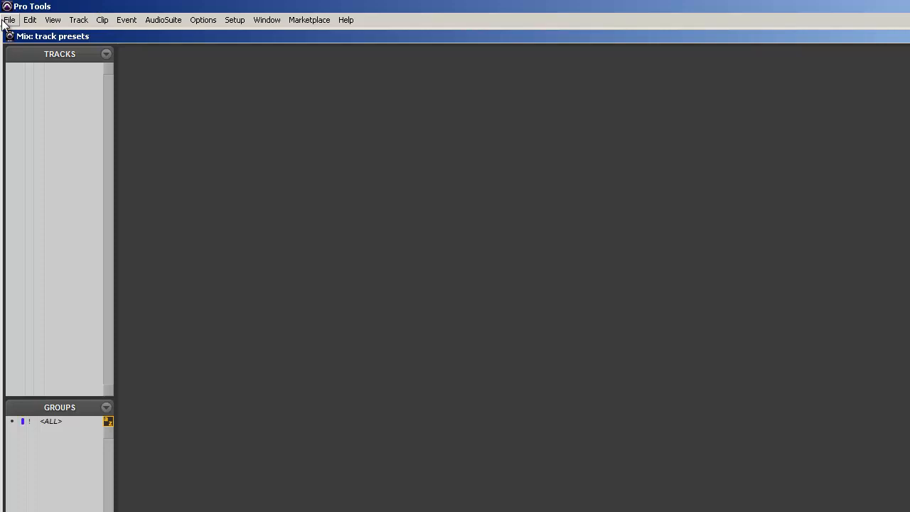
Create a stereo track from the Reverb category's Blackhole Reverb template.
{"action": "left_click", "coordinate": [78, 20]}
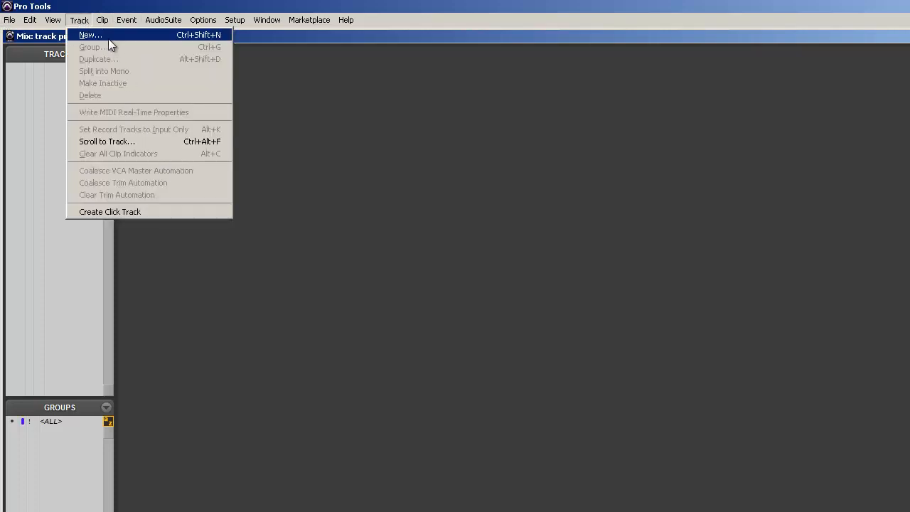
{"action": "left_click", "coordinate": [90, 34]}
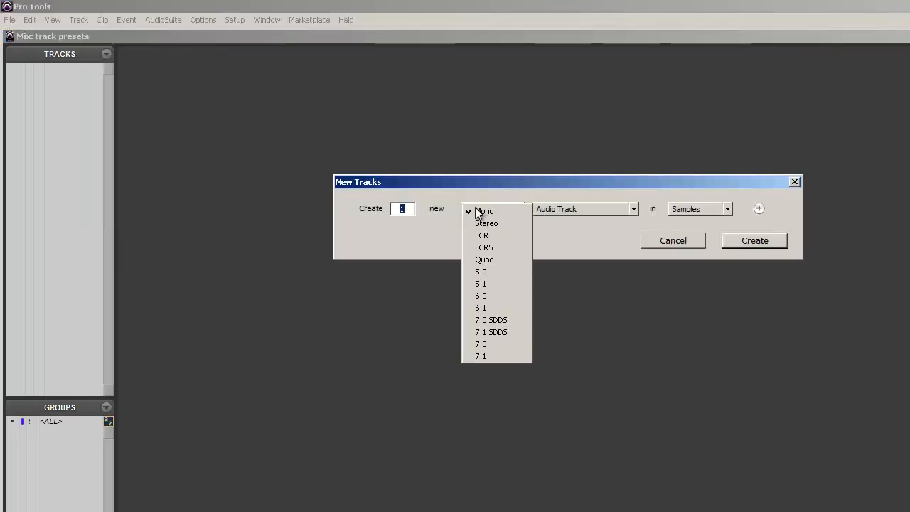
{"action": "left_click", "coordinate": [486, 222]}
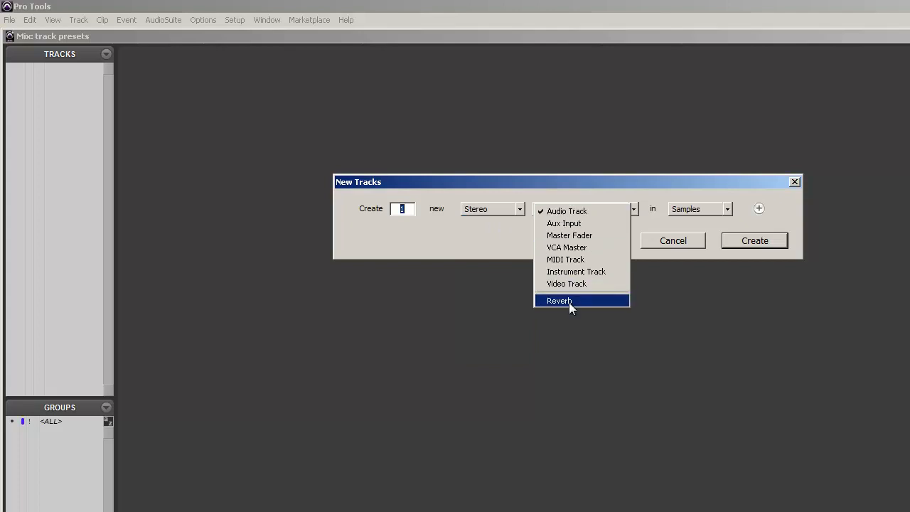
{"action": "left_click", "coordinate": [559, 300]}
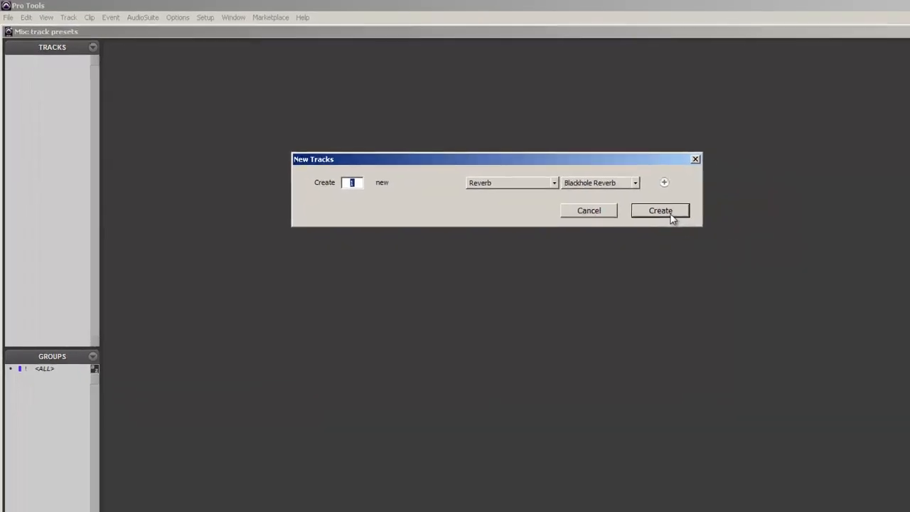
{"action": "left_click", "coordinate": [660, 211]}
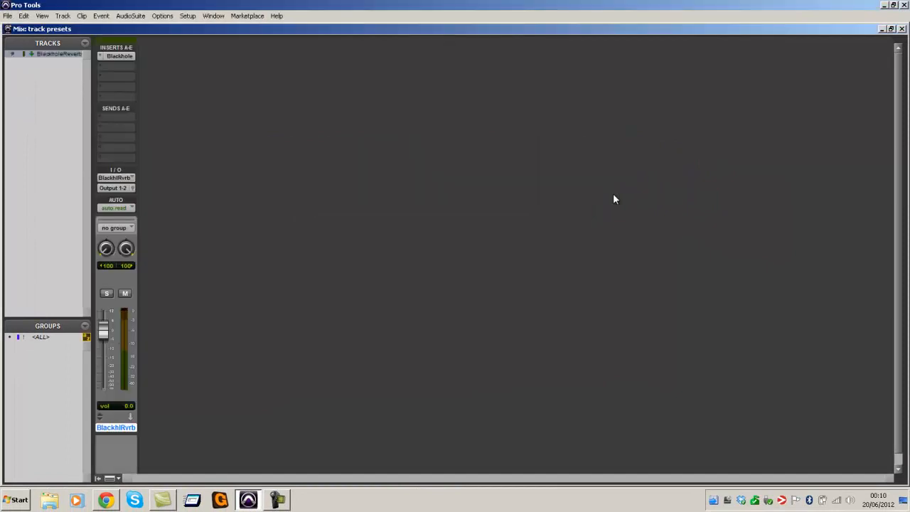
{"action": "mouse_move", "coordinate": [139, 186]}
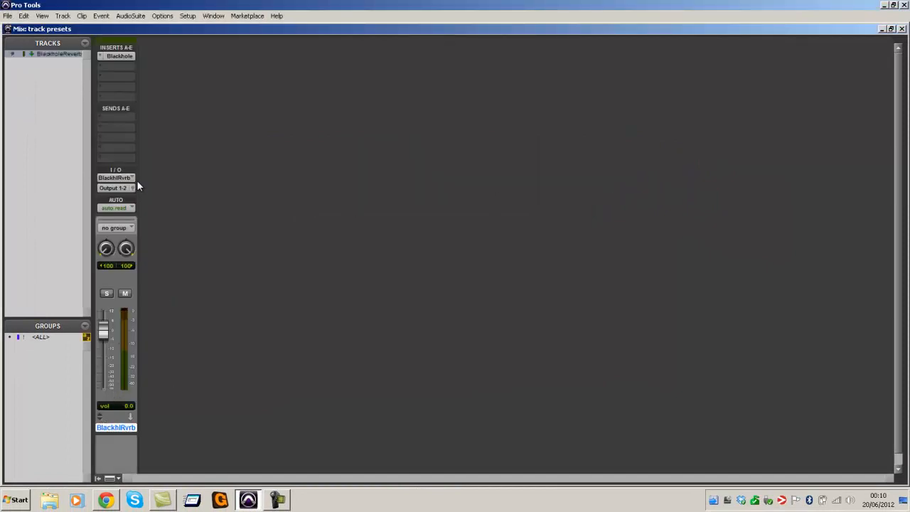
Bring up the Blackhole plug-in window on the recreated track to check its settings.
{"action": "left_click", "coordinate": [120, 55]}
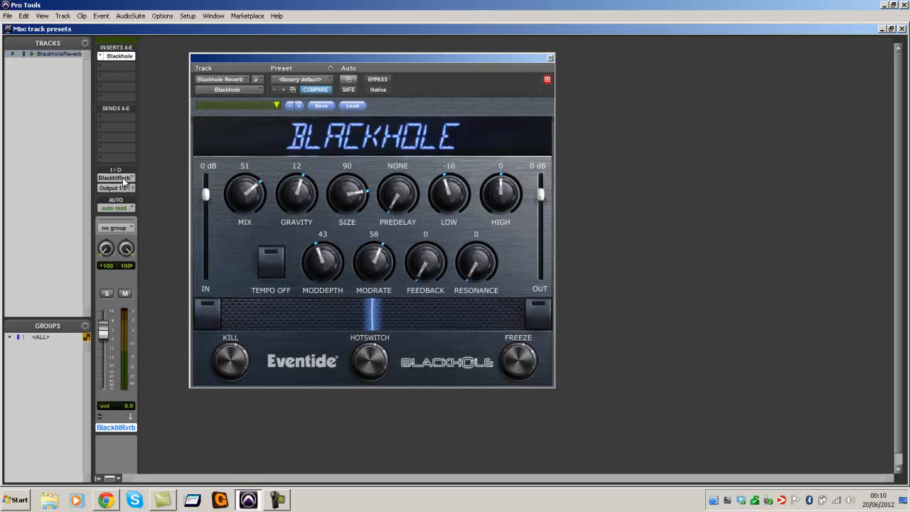
{"action": "mouse_move", "coordinate": [160, 247]}
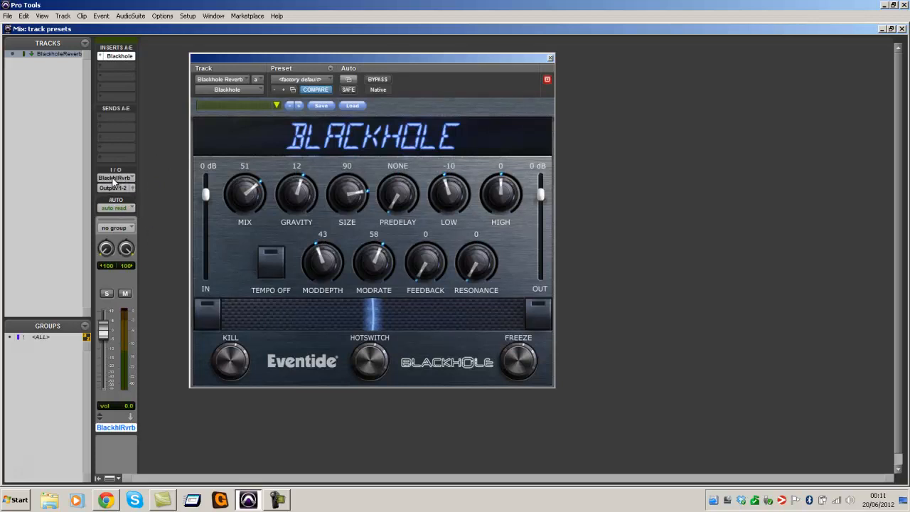
{"action": "mouse_move", "coordinate": [212, 248]}
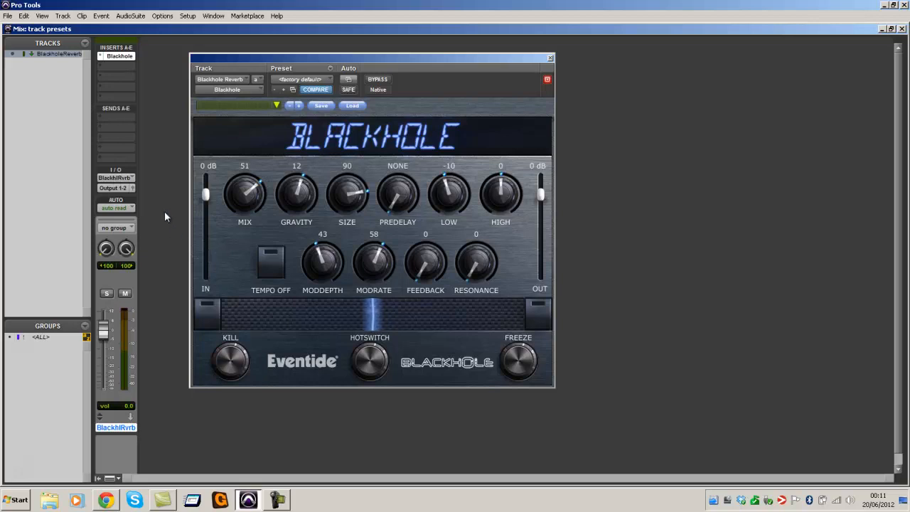
{"action": "mouse_move", "coordinate": [176, 201]}
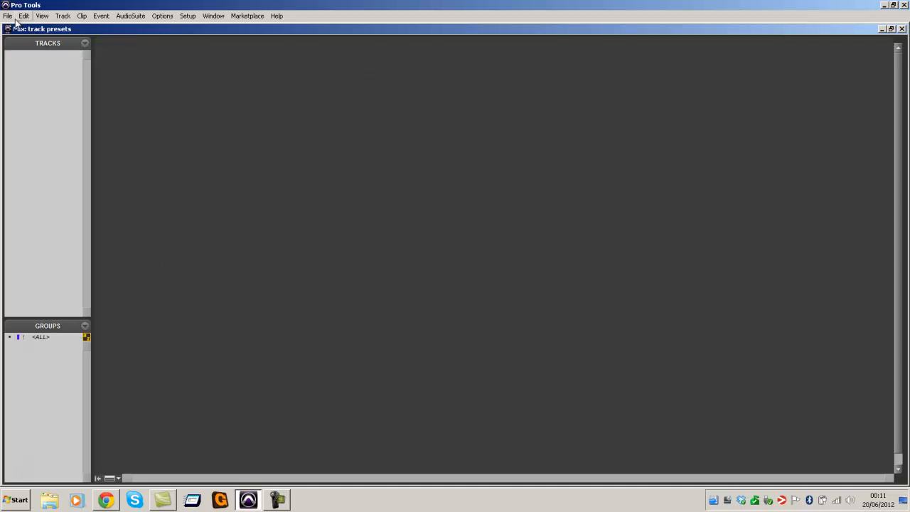
Create a fresh Aux 1 track and show the plug-in choices for its first insert.
{"action": "left_click", "coordinate": [9, 16]}
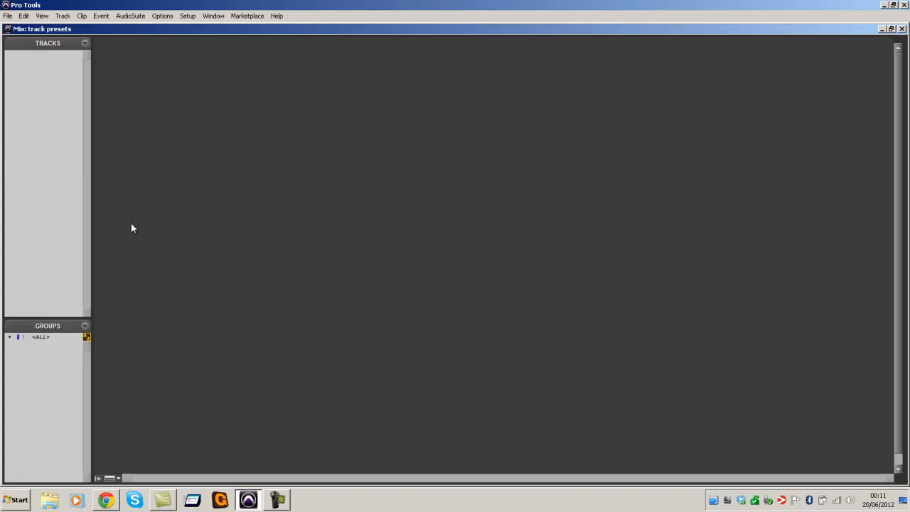
{"action": "left_click", "coordinate": [63, 16]}
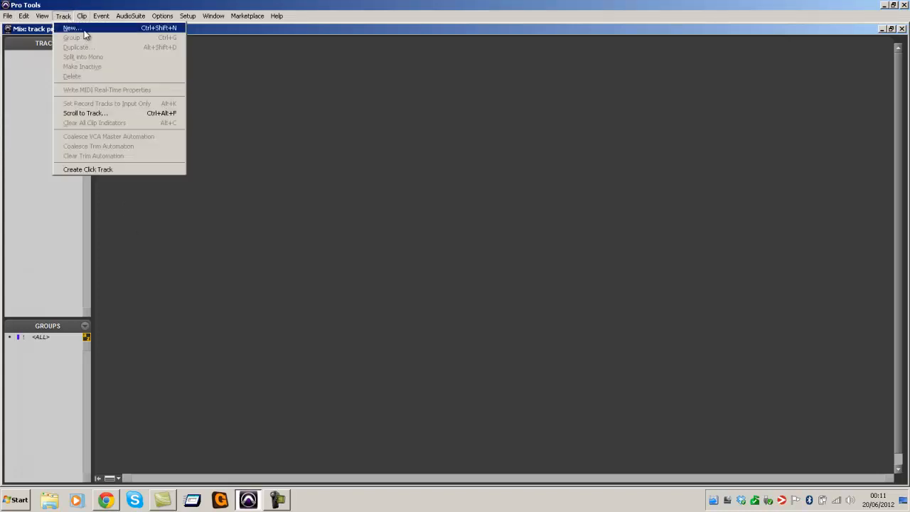
{"action": "left_click", "coordinate": [71, 28]}
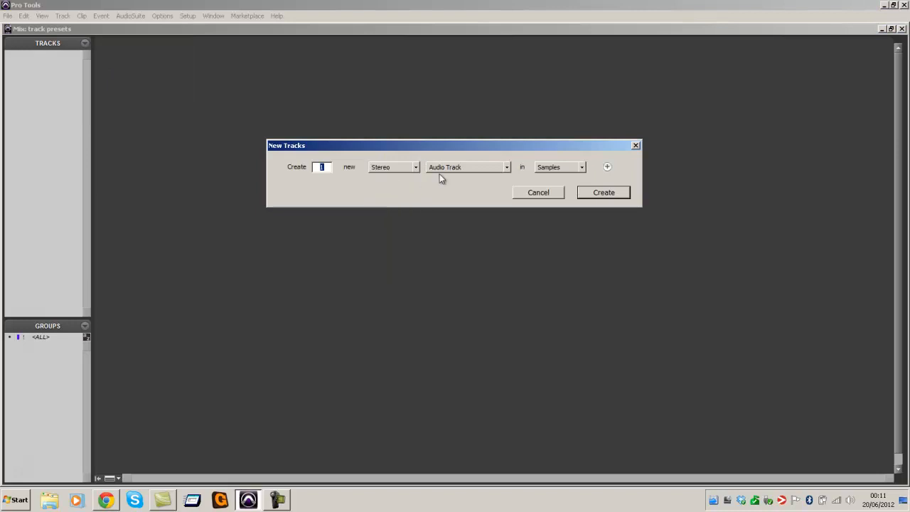
{"action": "left_click", "coordinate": [603, 192]}
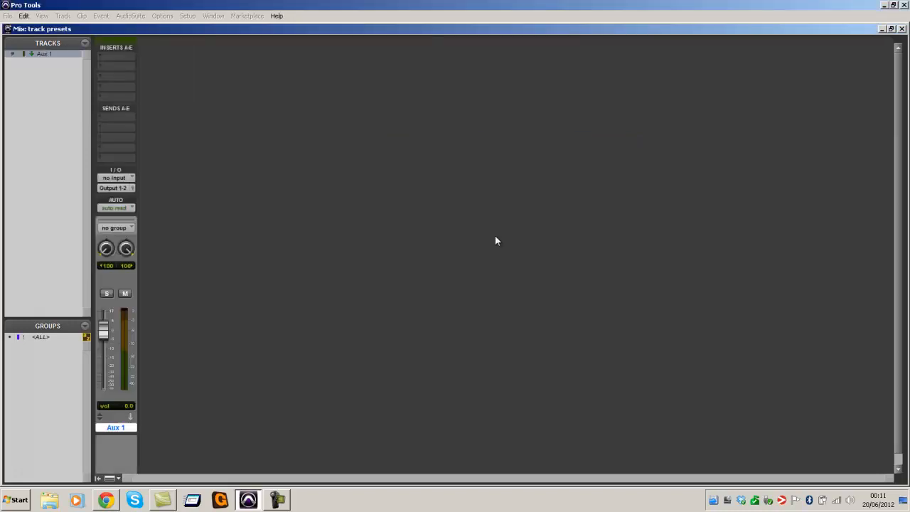
{"action": "left_click", "coordinate": [117, 58]}
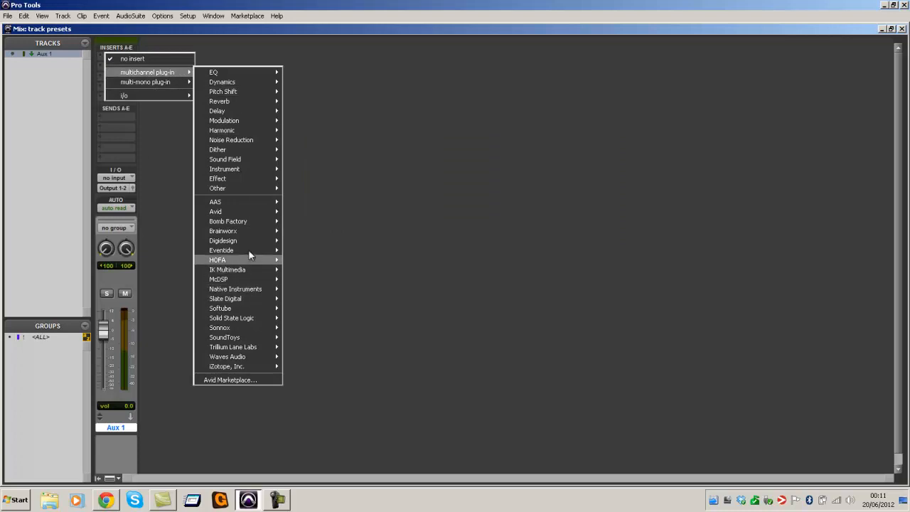
{"action": "mouse_move", "coordinate": [224, 337]}
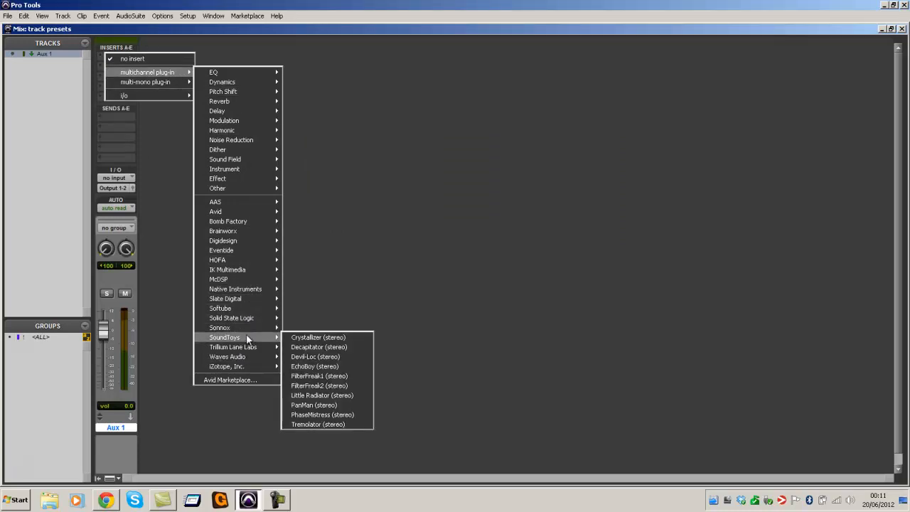
{"action": "mouse_move", "coordinate": [220, 307]}
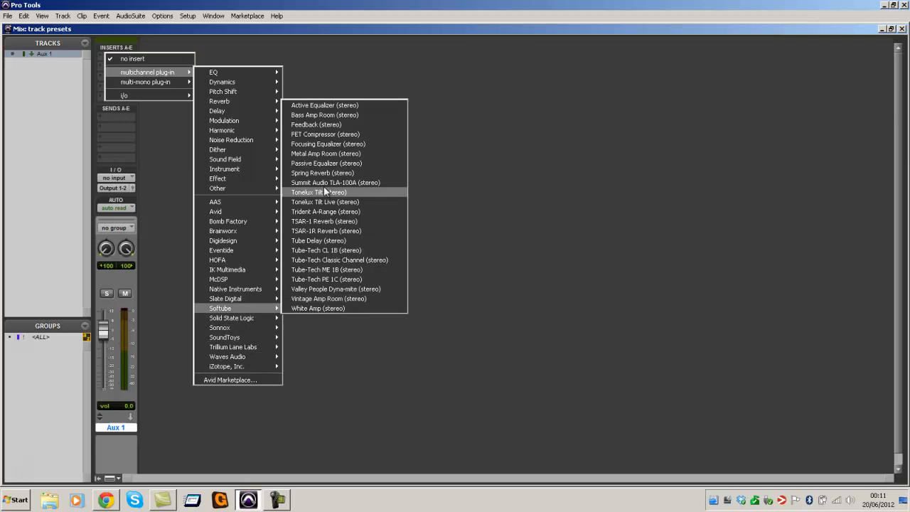
{"action": "mouse_move", "coordinate": [324, 222]}
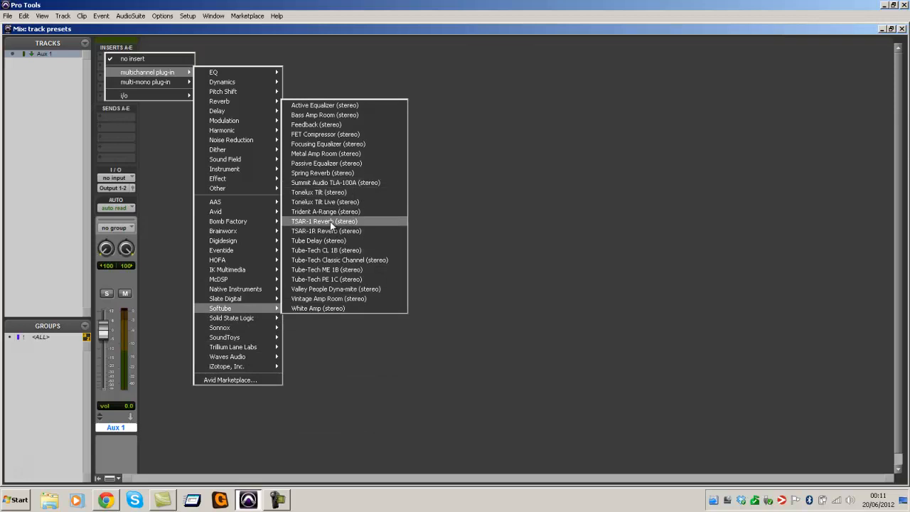
Insert Softube TSAR-1 Reverb and rename the track 'TSAR Reverb', copying the name.
{"action": "left_click", "coordinate": [324, 221]}
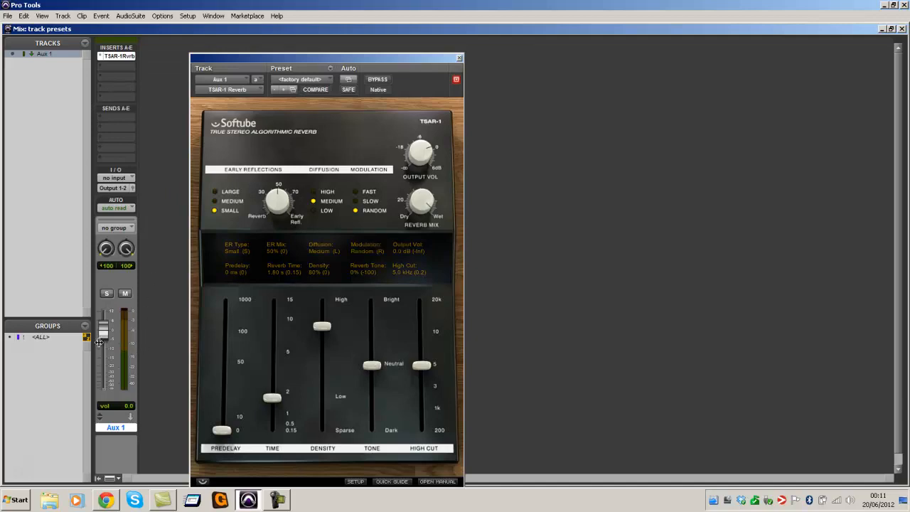
{"action": "double_click", "coordinate": [117, 426]}
{"action": "type", "text": "TSAR Reverb"}
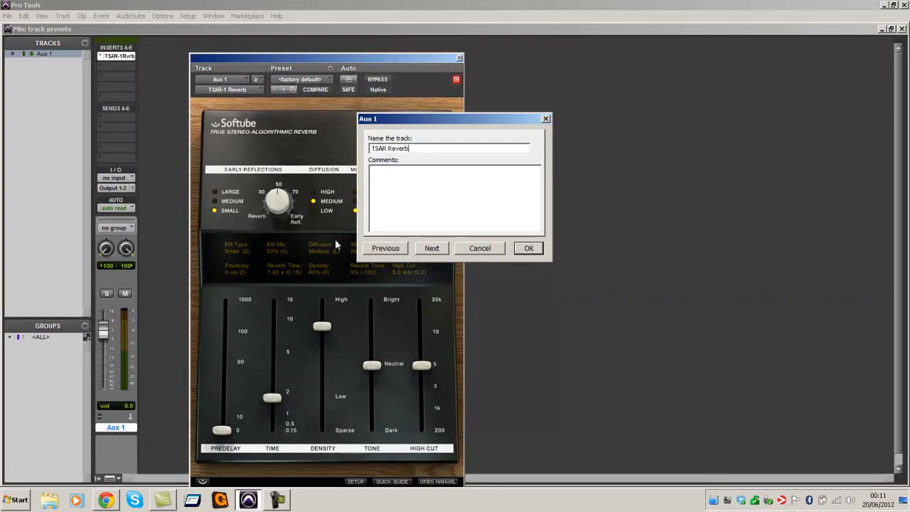
{"action": "right_click", "coordinate": [389, 148]}
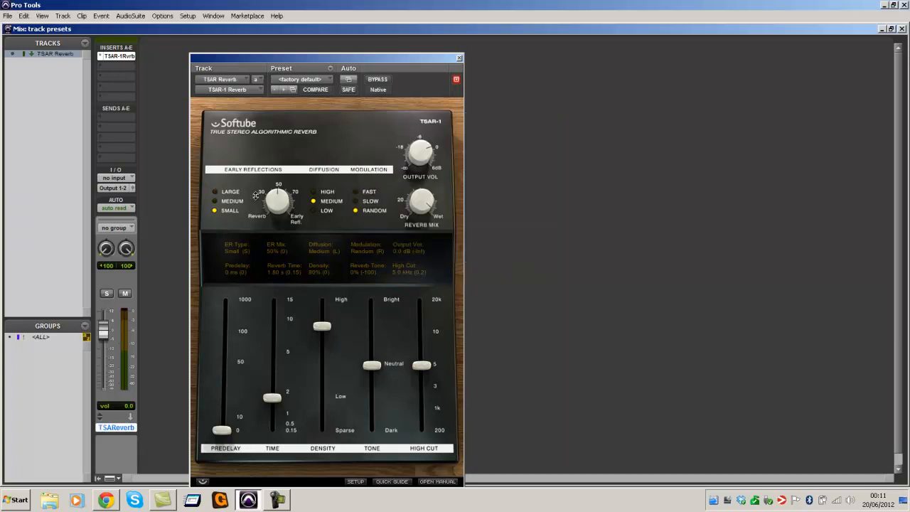
{"action": "left_click", "coordinate": [188, 16]}
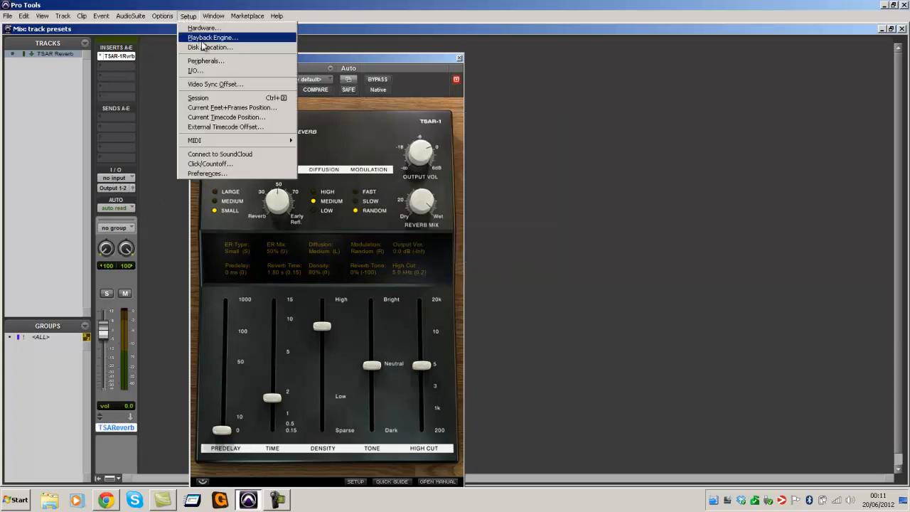
In I/O Setup, rename Bus 3-4 to 'TSAR Reverb' by pasting, and confirm.
{"action": "left_click", "coordinate": [193, 71]}
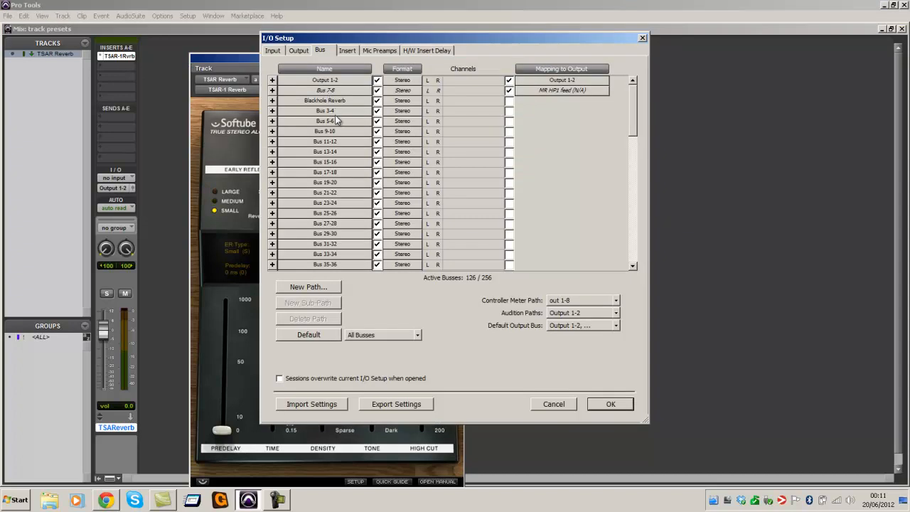
{"action": "right_click", "coordinate": [324, 111]}
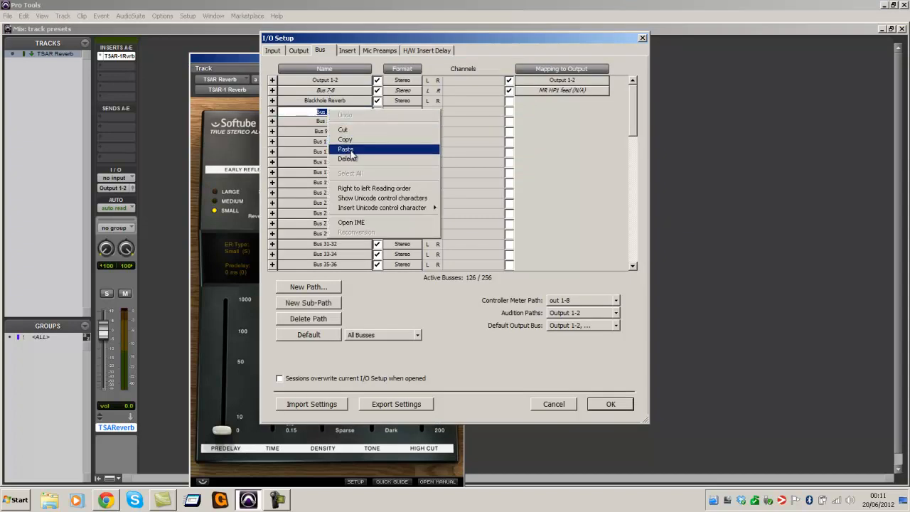
{"action": "left_click", "coordinate": [345, 150]}
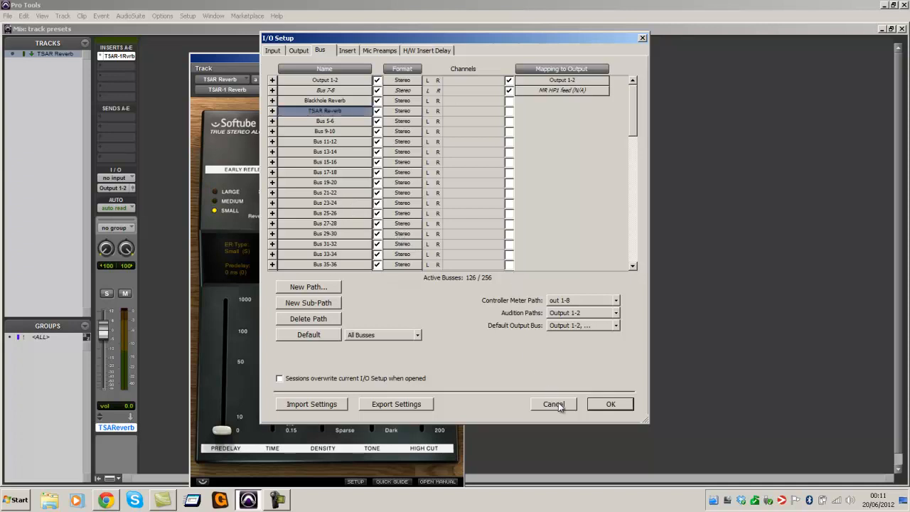
{"action": "left_click", "coordinate": [555, 404]}
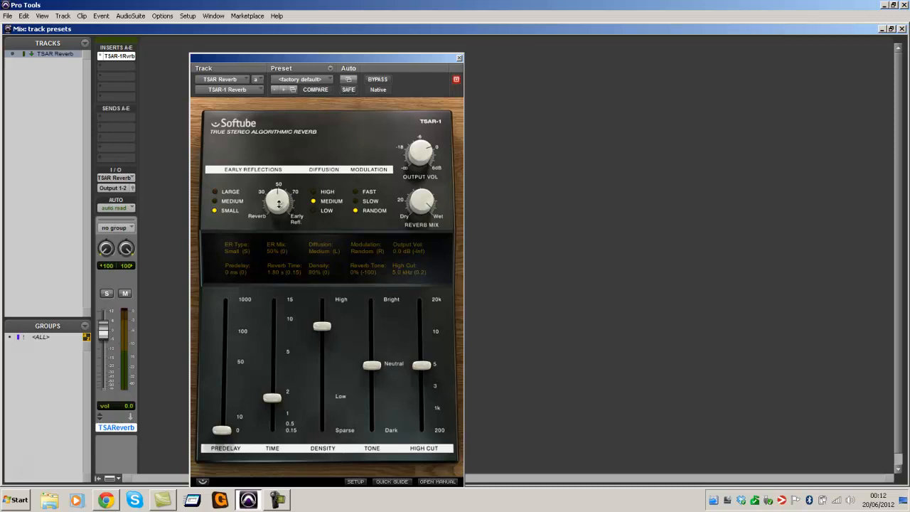
{"action": "mouse_move", "coordinate": [97, 250]}
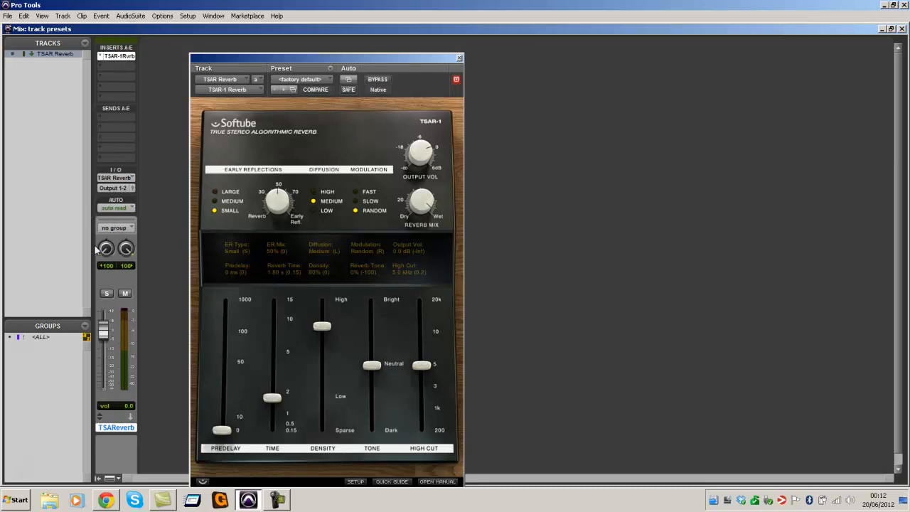
{"action": "left_click", "coordinate": [9, 16]}
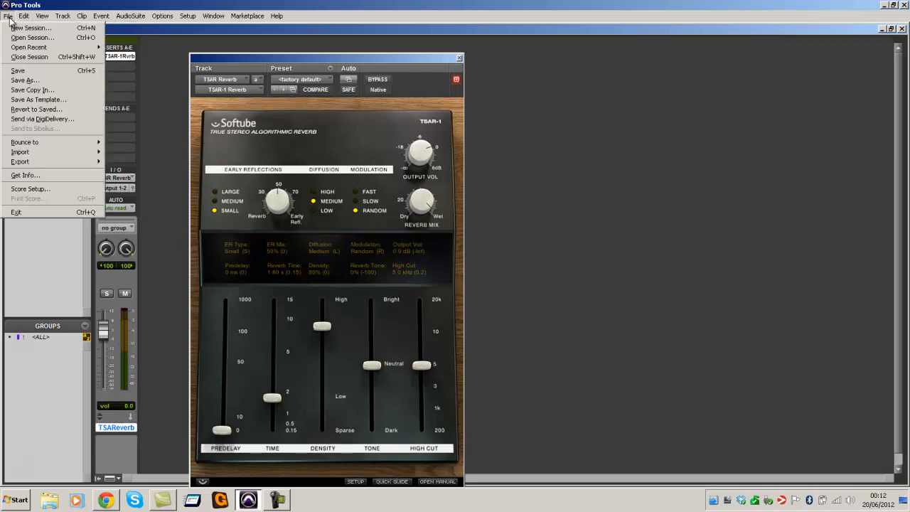
{"action": "mouse_move", "coordinate": [25, 80]}
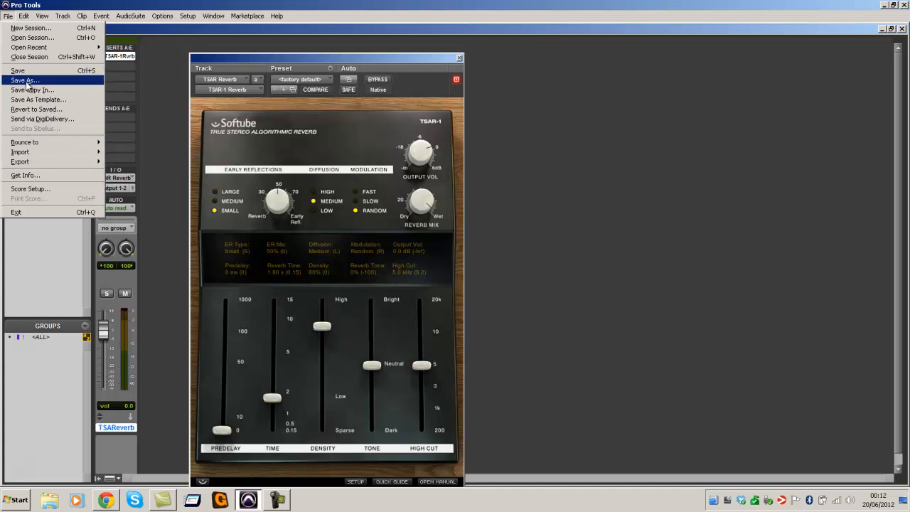
Save the session as template 'TSAR Reverb' in a custom location, the Reverb folder.
{"action": "left_click", "coordinate": [38, 99]}
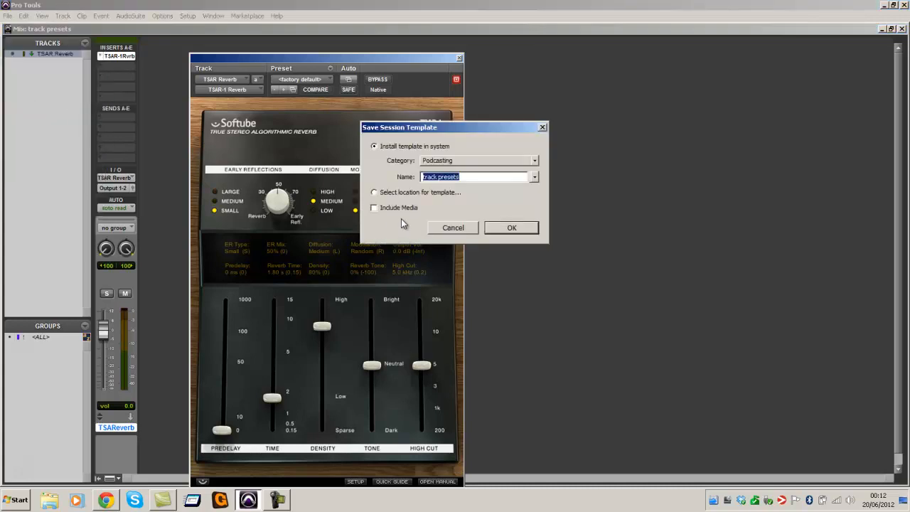
{"action": "left_click", "coordinate": [376, 192]}
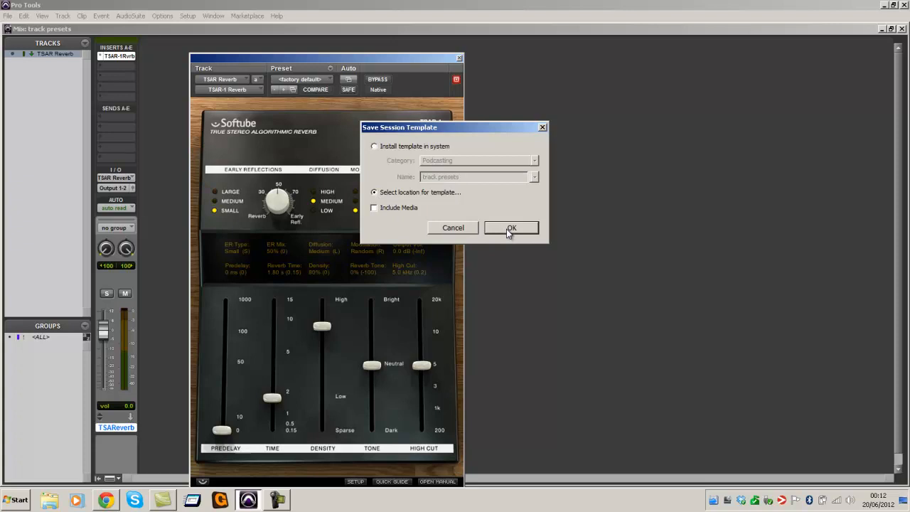
{"action": "left_click", "coordinate": [512, 228]}
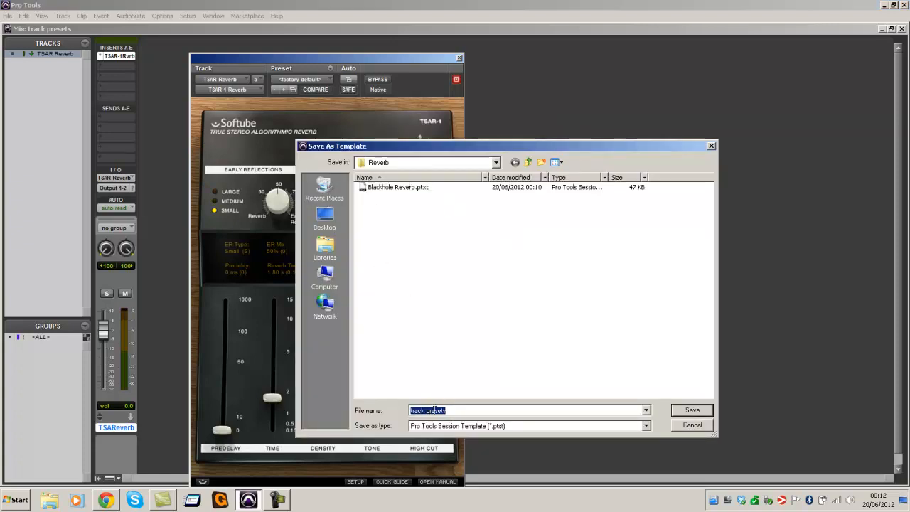
{"action": "type", "text": "TSAR Reverb"}
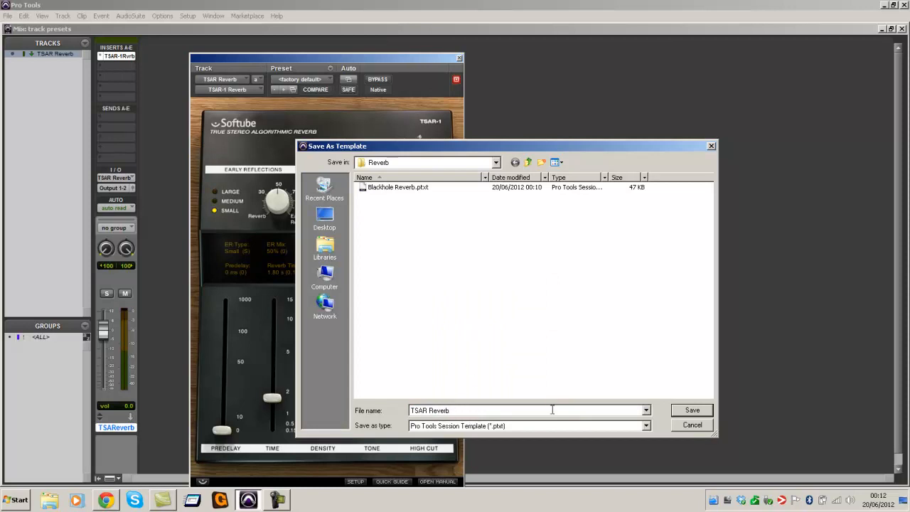
{"action": "left_click", "coordinate": [692, 423]}
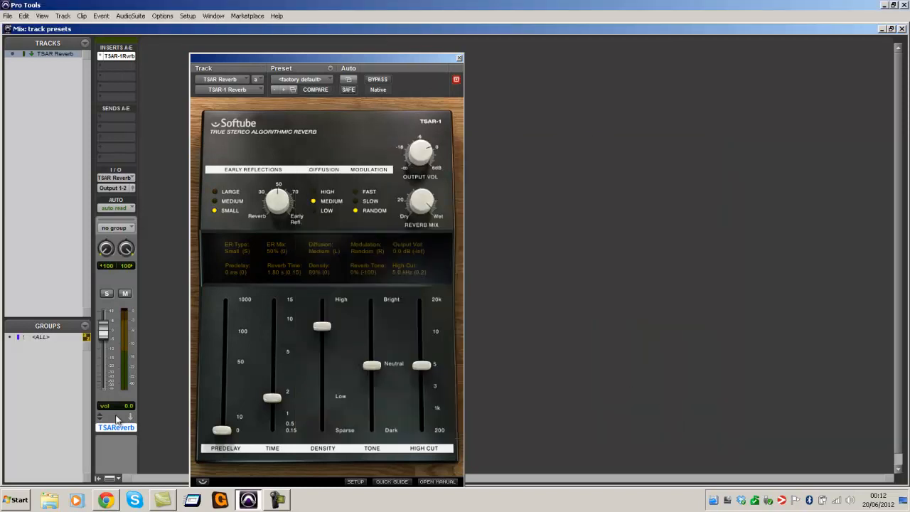
Create a new track from the Reverb category using the Blackhole Reverb template.
{"action": "left_click", "coordinate": [63, 16]}
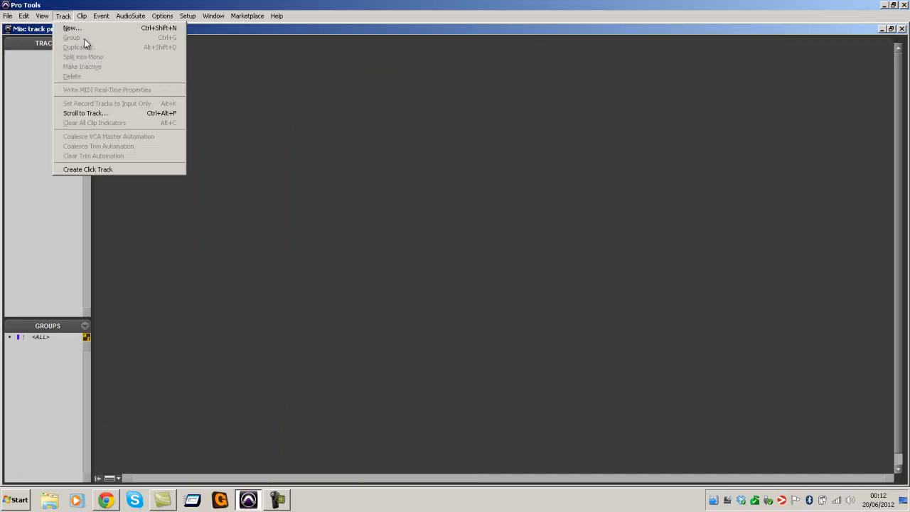
{"action": "left_click", "coordinate": [71, 29]}
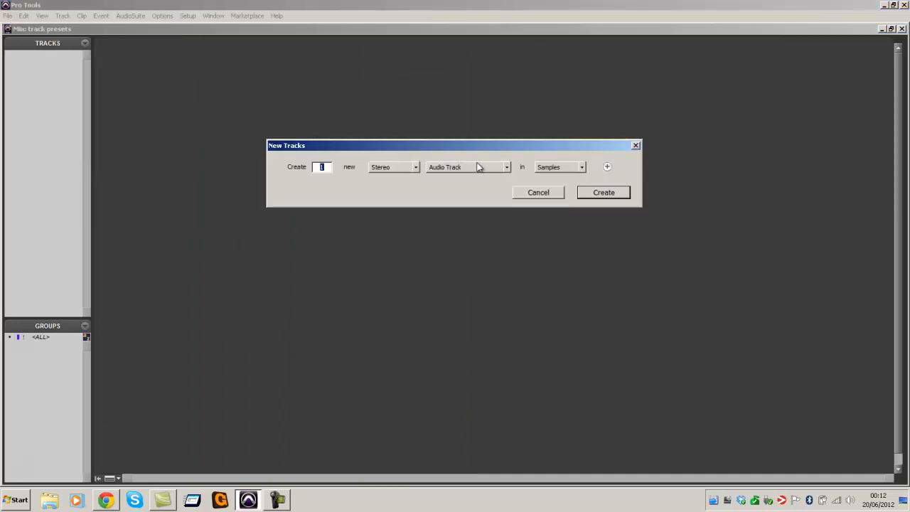
{"action": "left_click", "coordinate": [466, 167]}
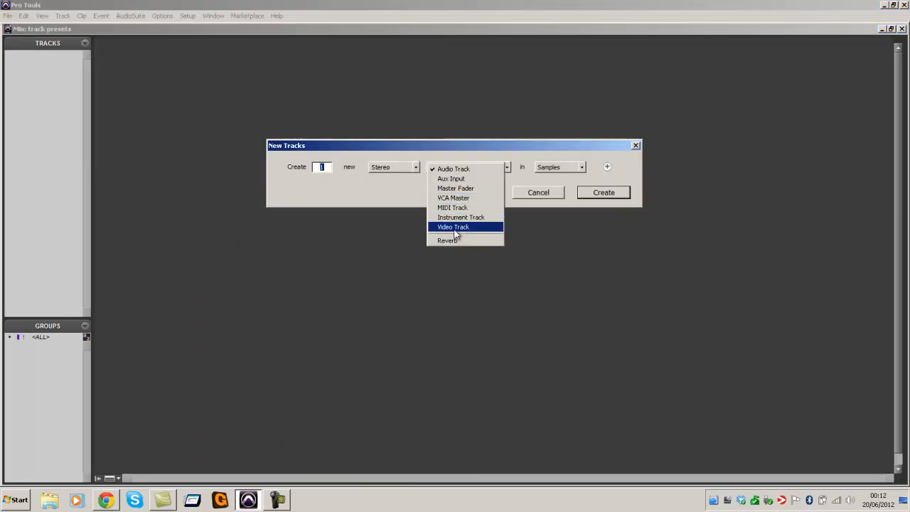
{"action": "left_click", "coordinate": [446, 238]}
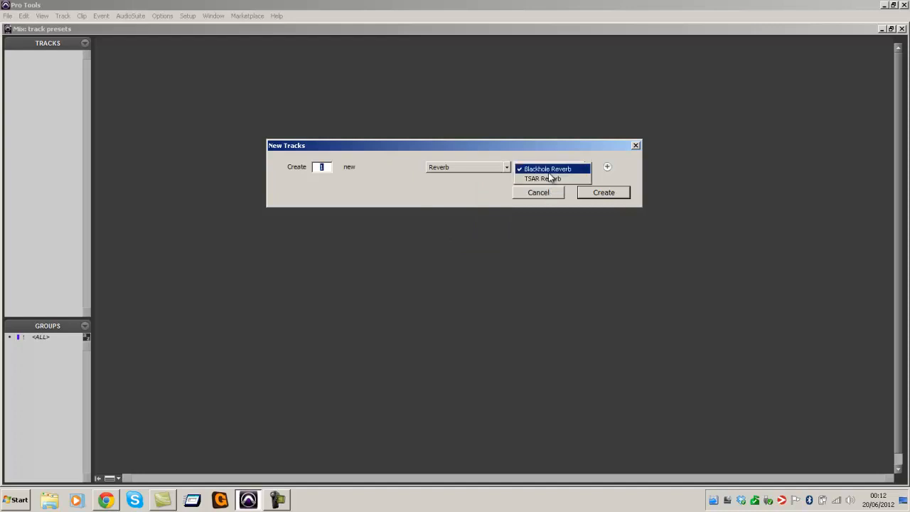
{"action": "mouse_move", "coordinate": [547, 180]}
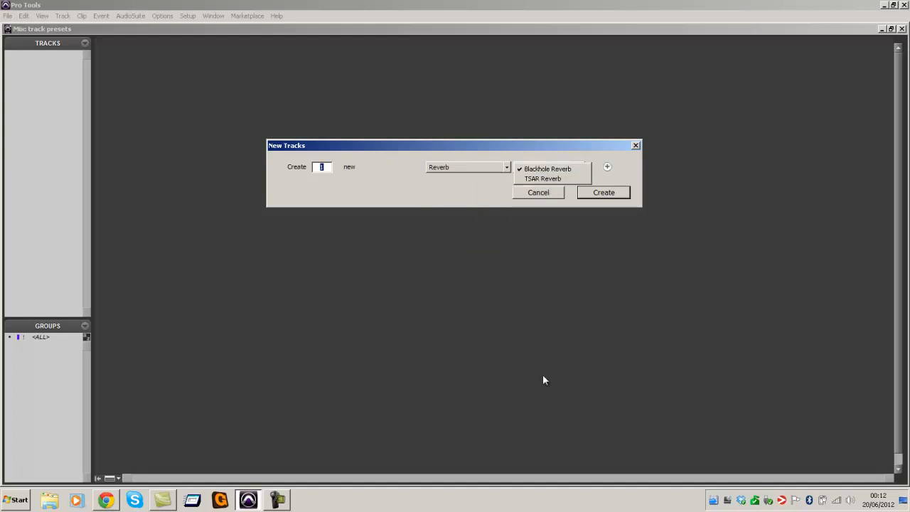
{"action": "left_click", "coordinate": [547, 168]}
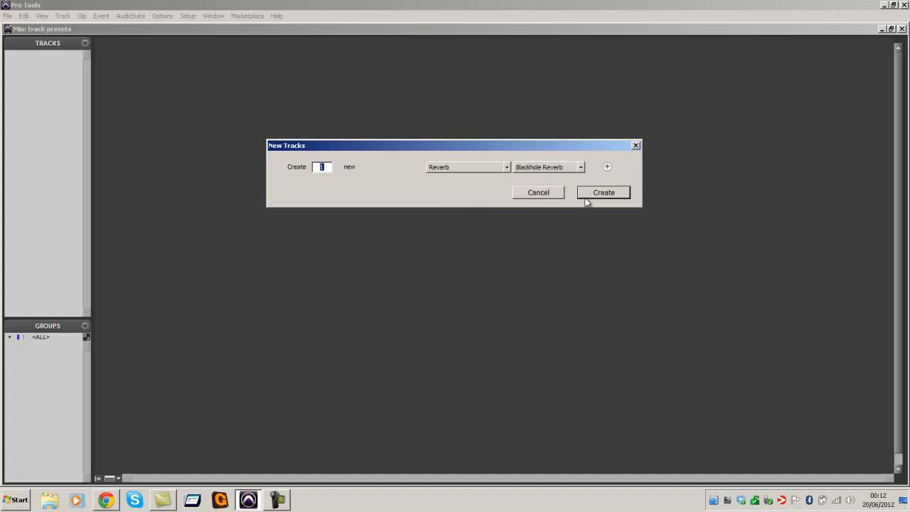
{"action": "left_click", "coordinate": [603, 192]}
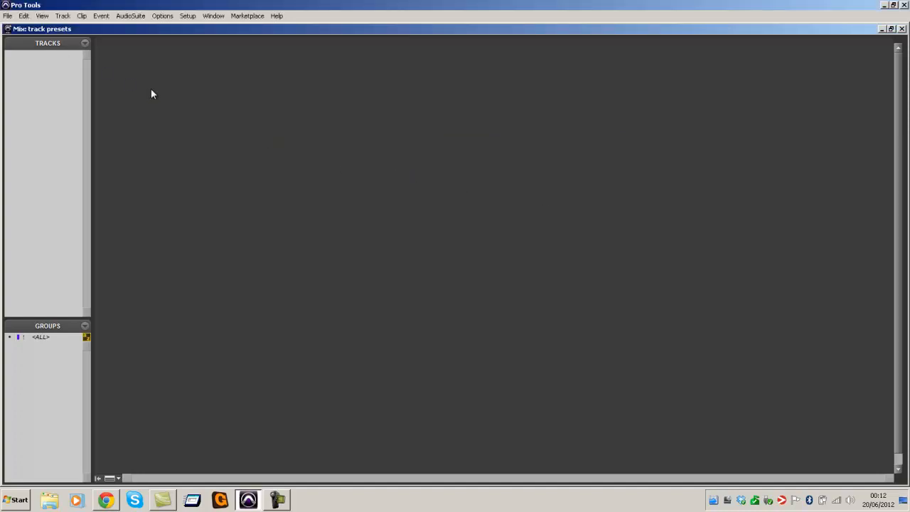